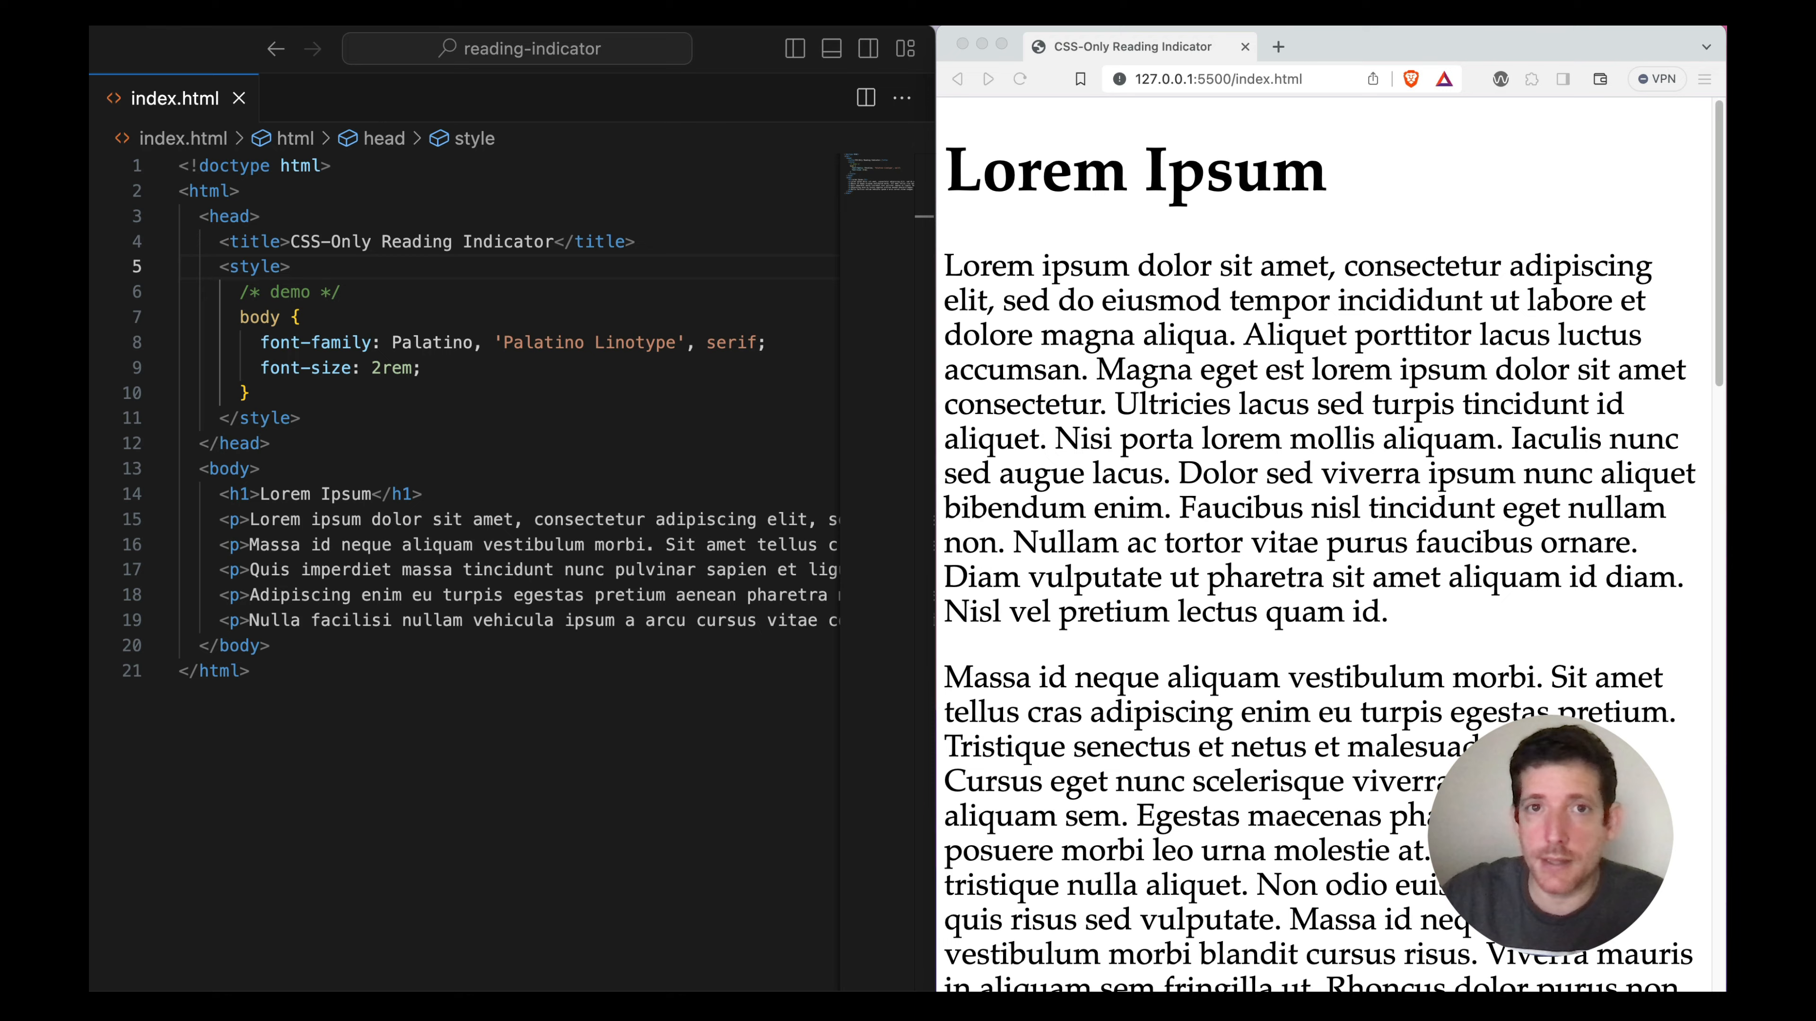
pyautogui.moveTo(1221, 559)
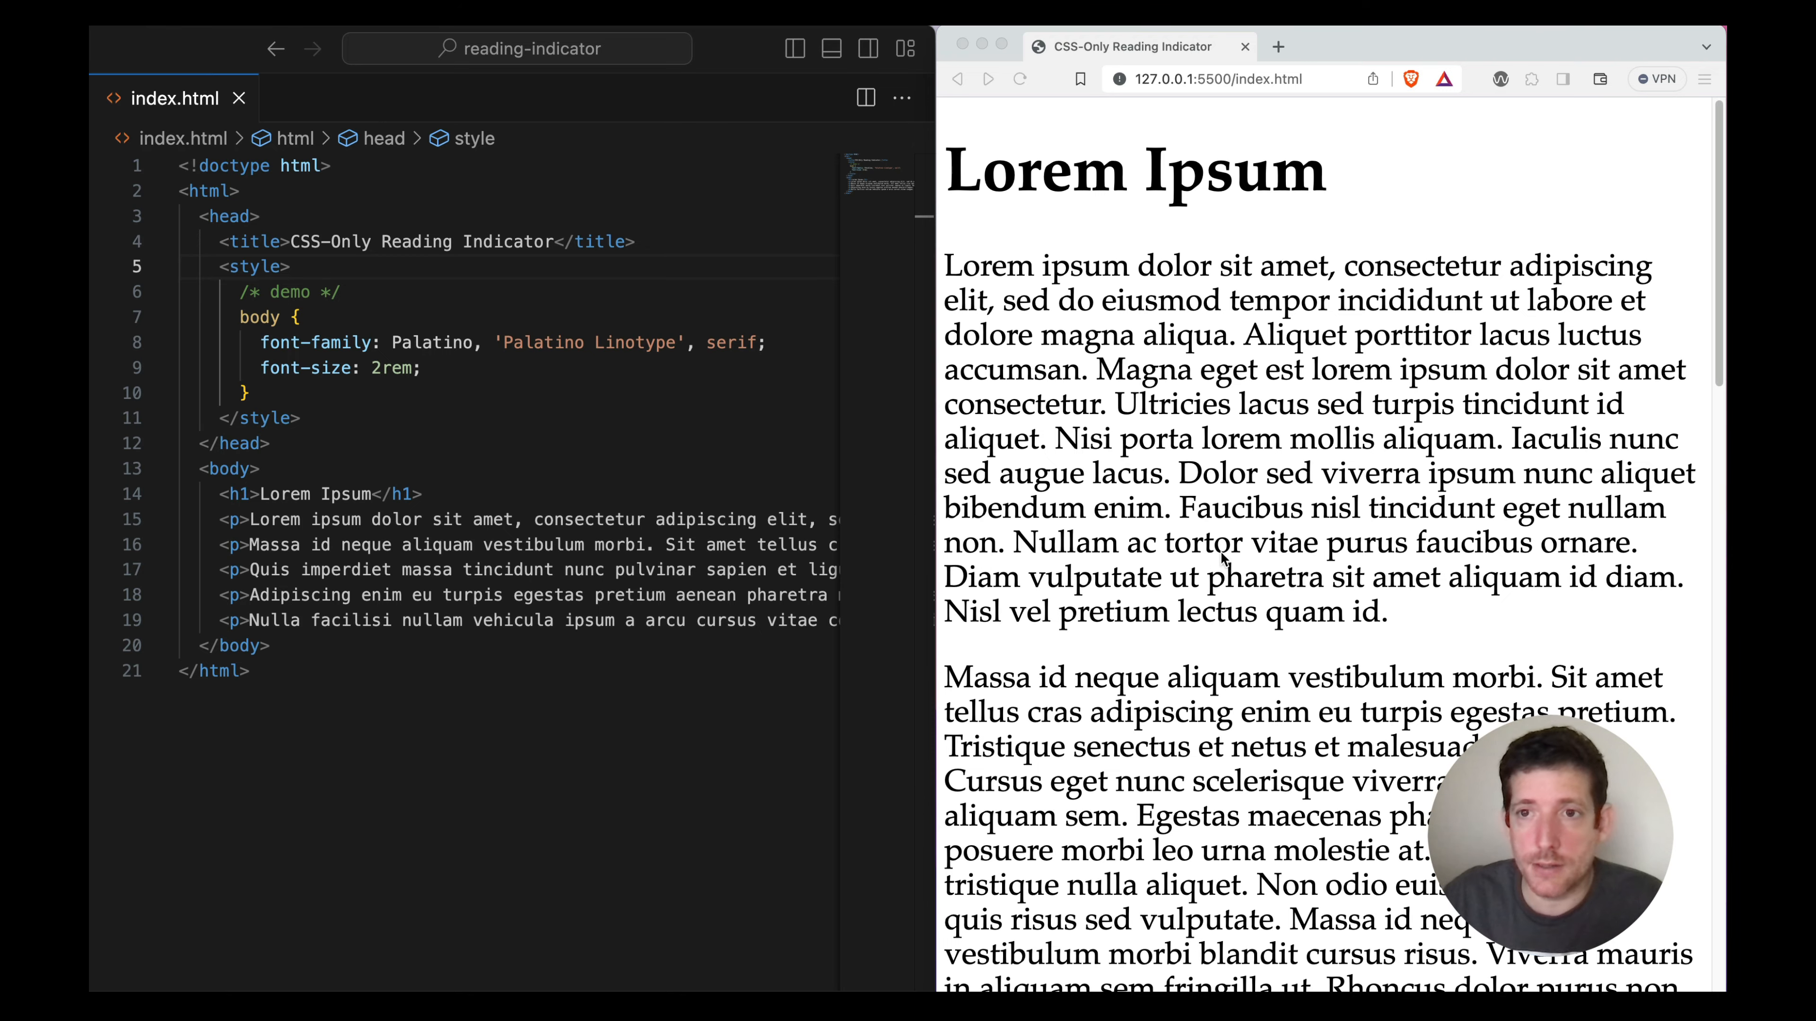
# Step: Add an empty <div class="reading-indicator"></div> inside the page body
pyautogui.scroll(-3)
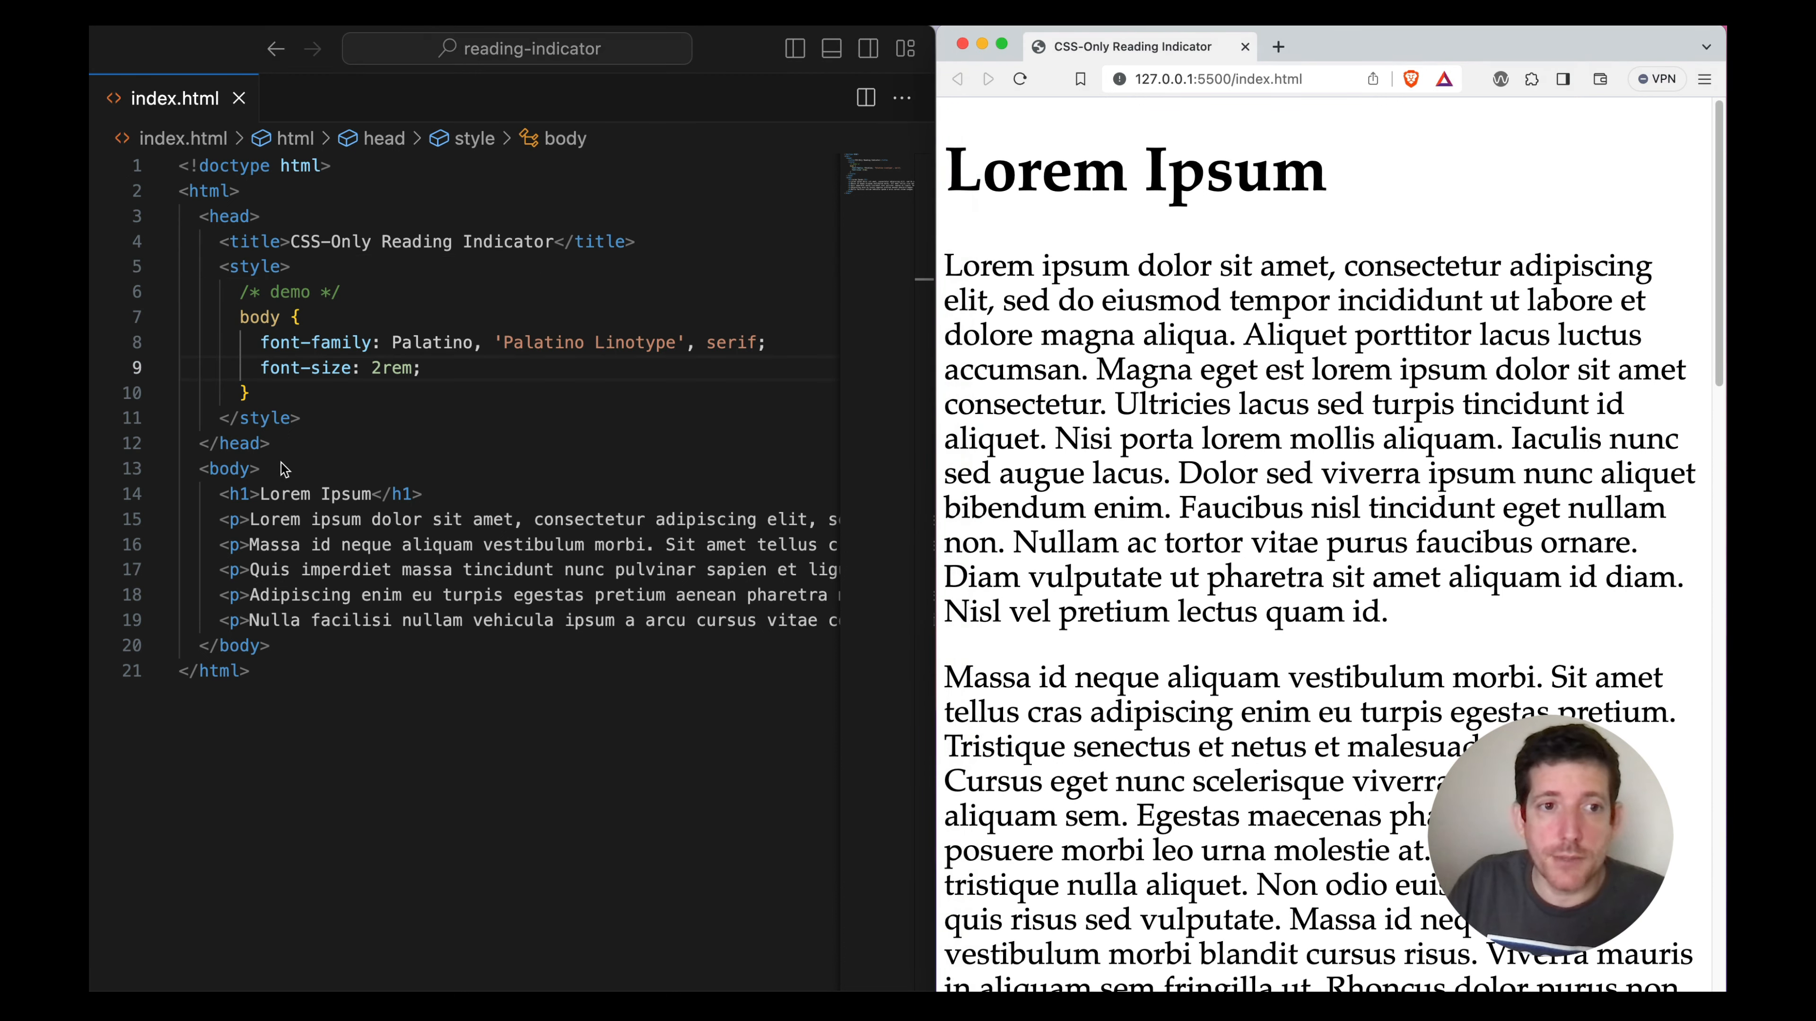
pyautogui.write('<')
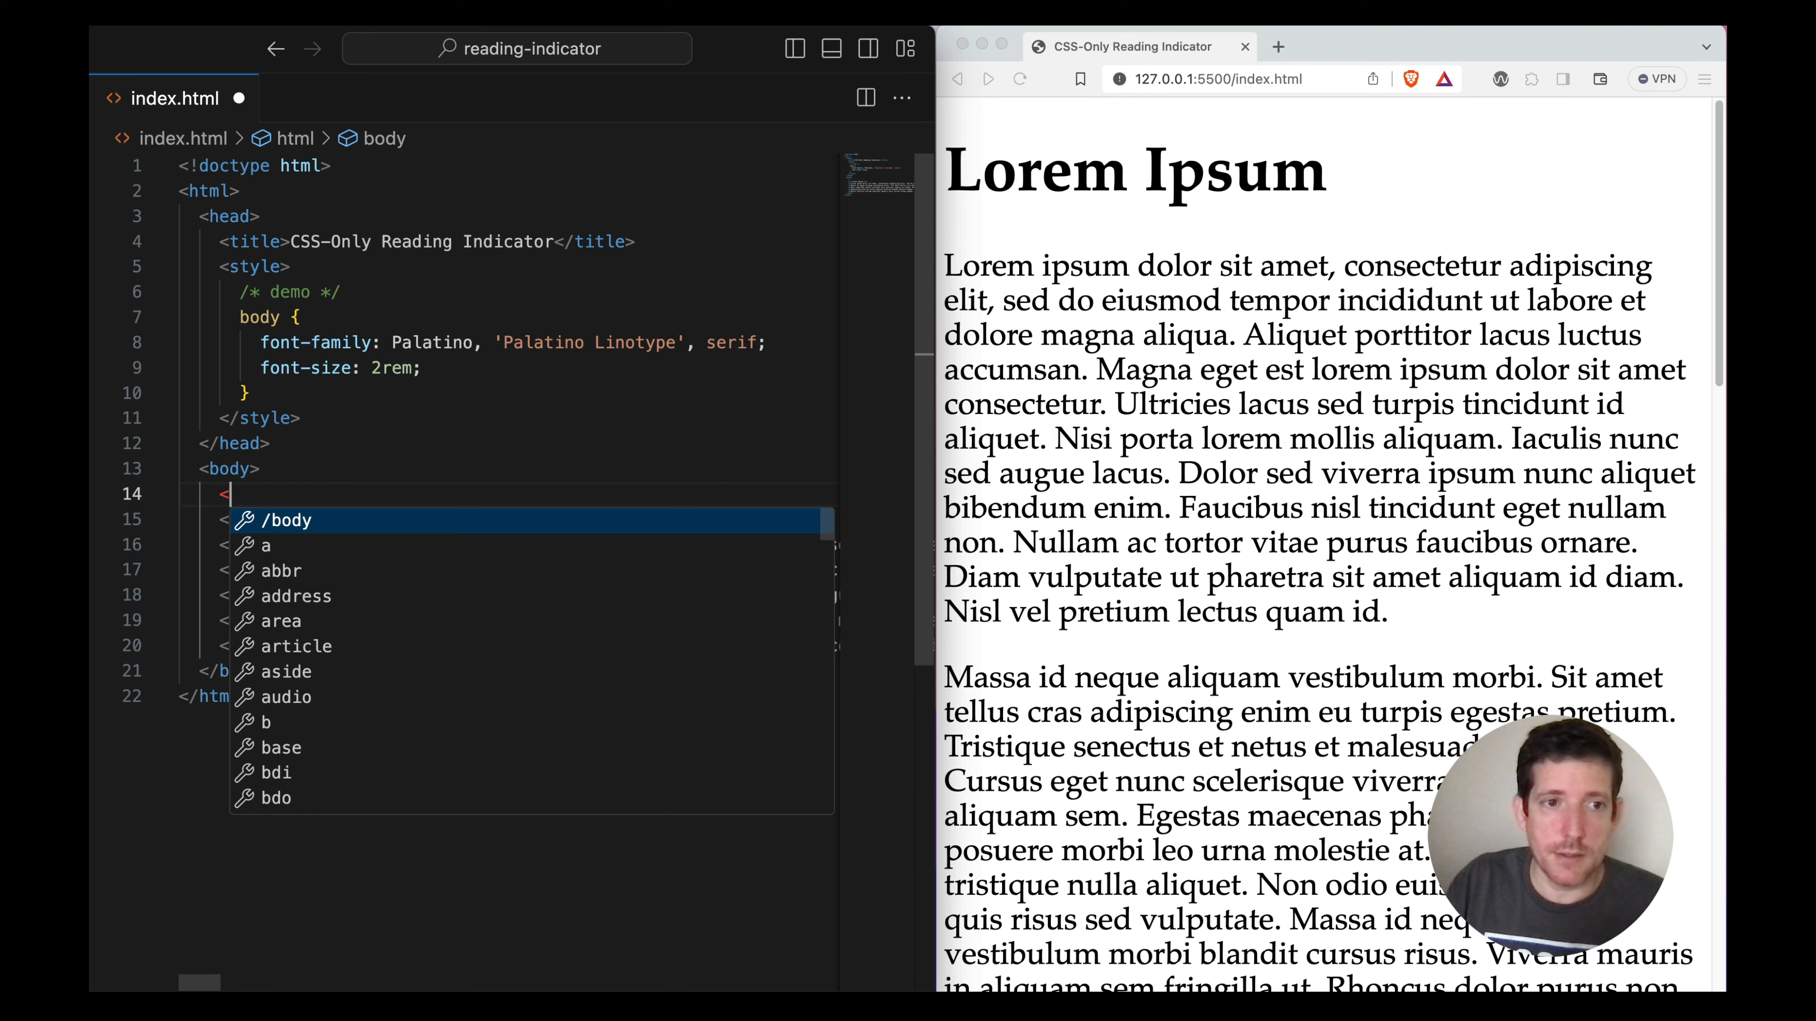
pyautogui.write('div class="reading-indicator"></div>')
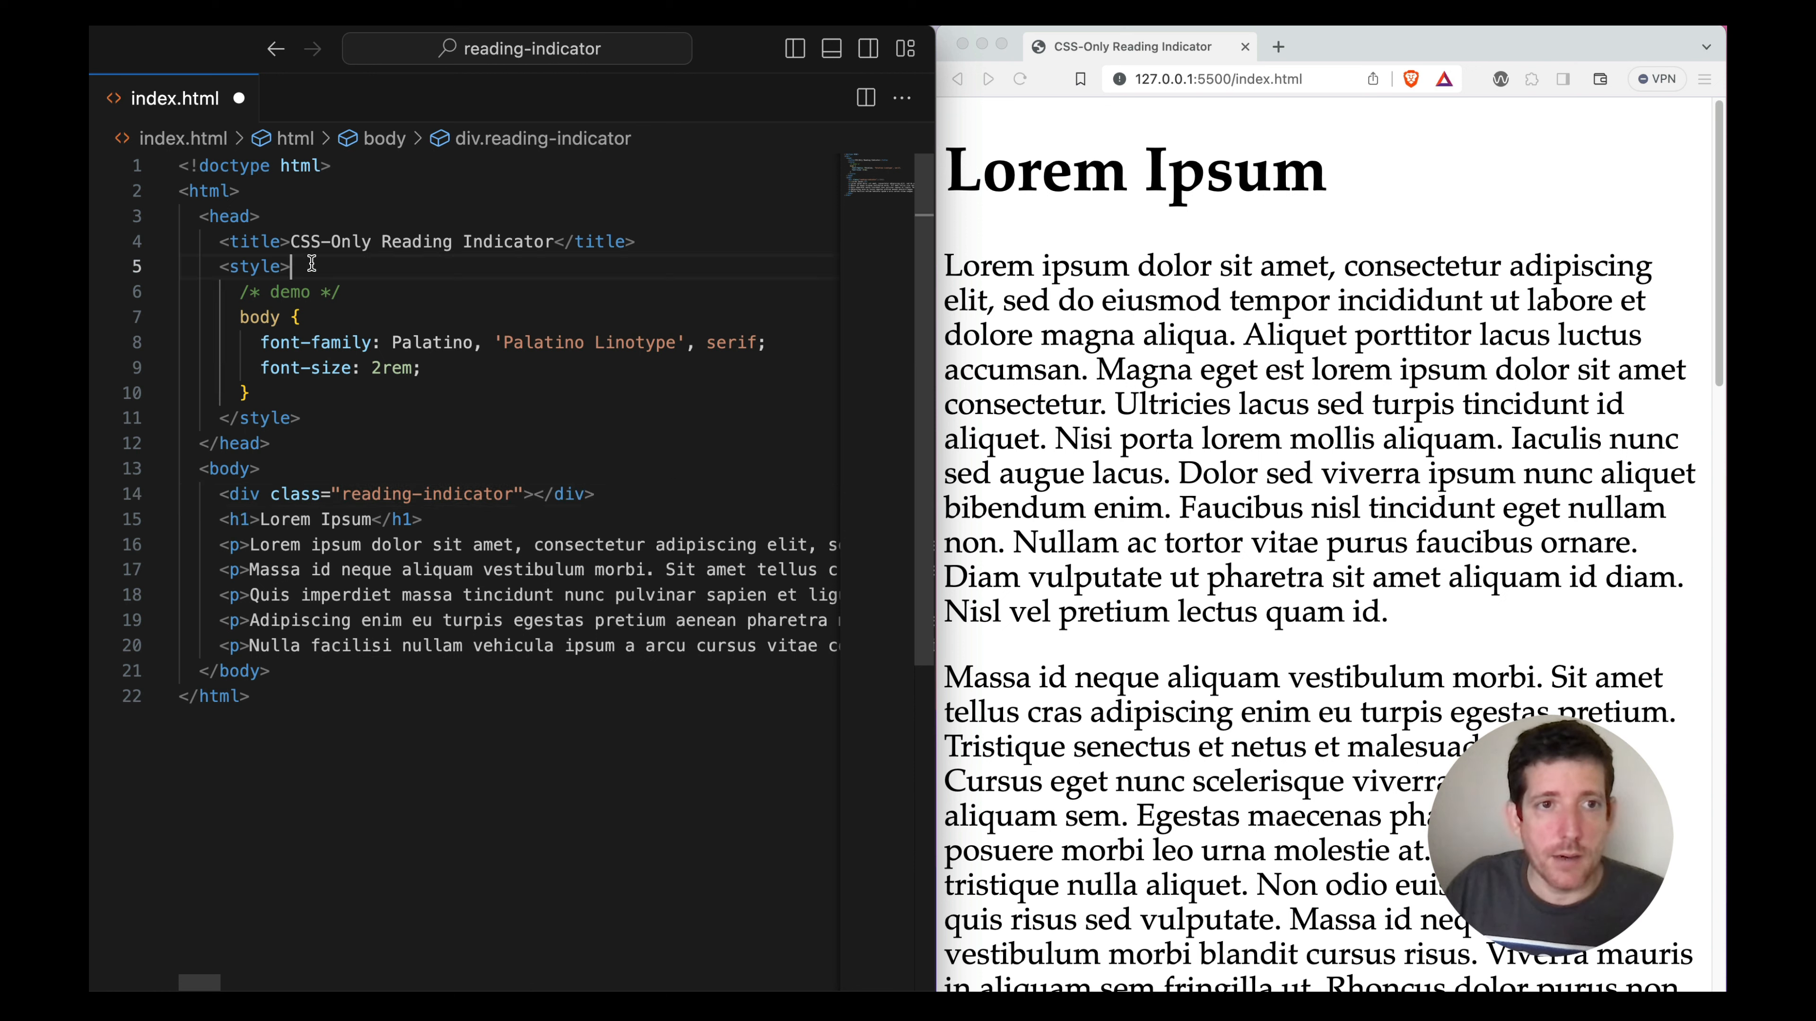
# Step: Write a .reading-indicator rule: position fixed, top/left 0, width 0, height 1rem, background blue
pyautogui.write('.r')
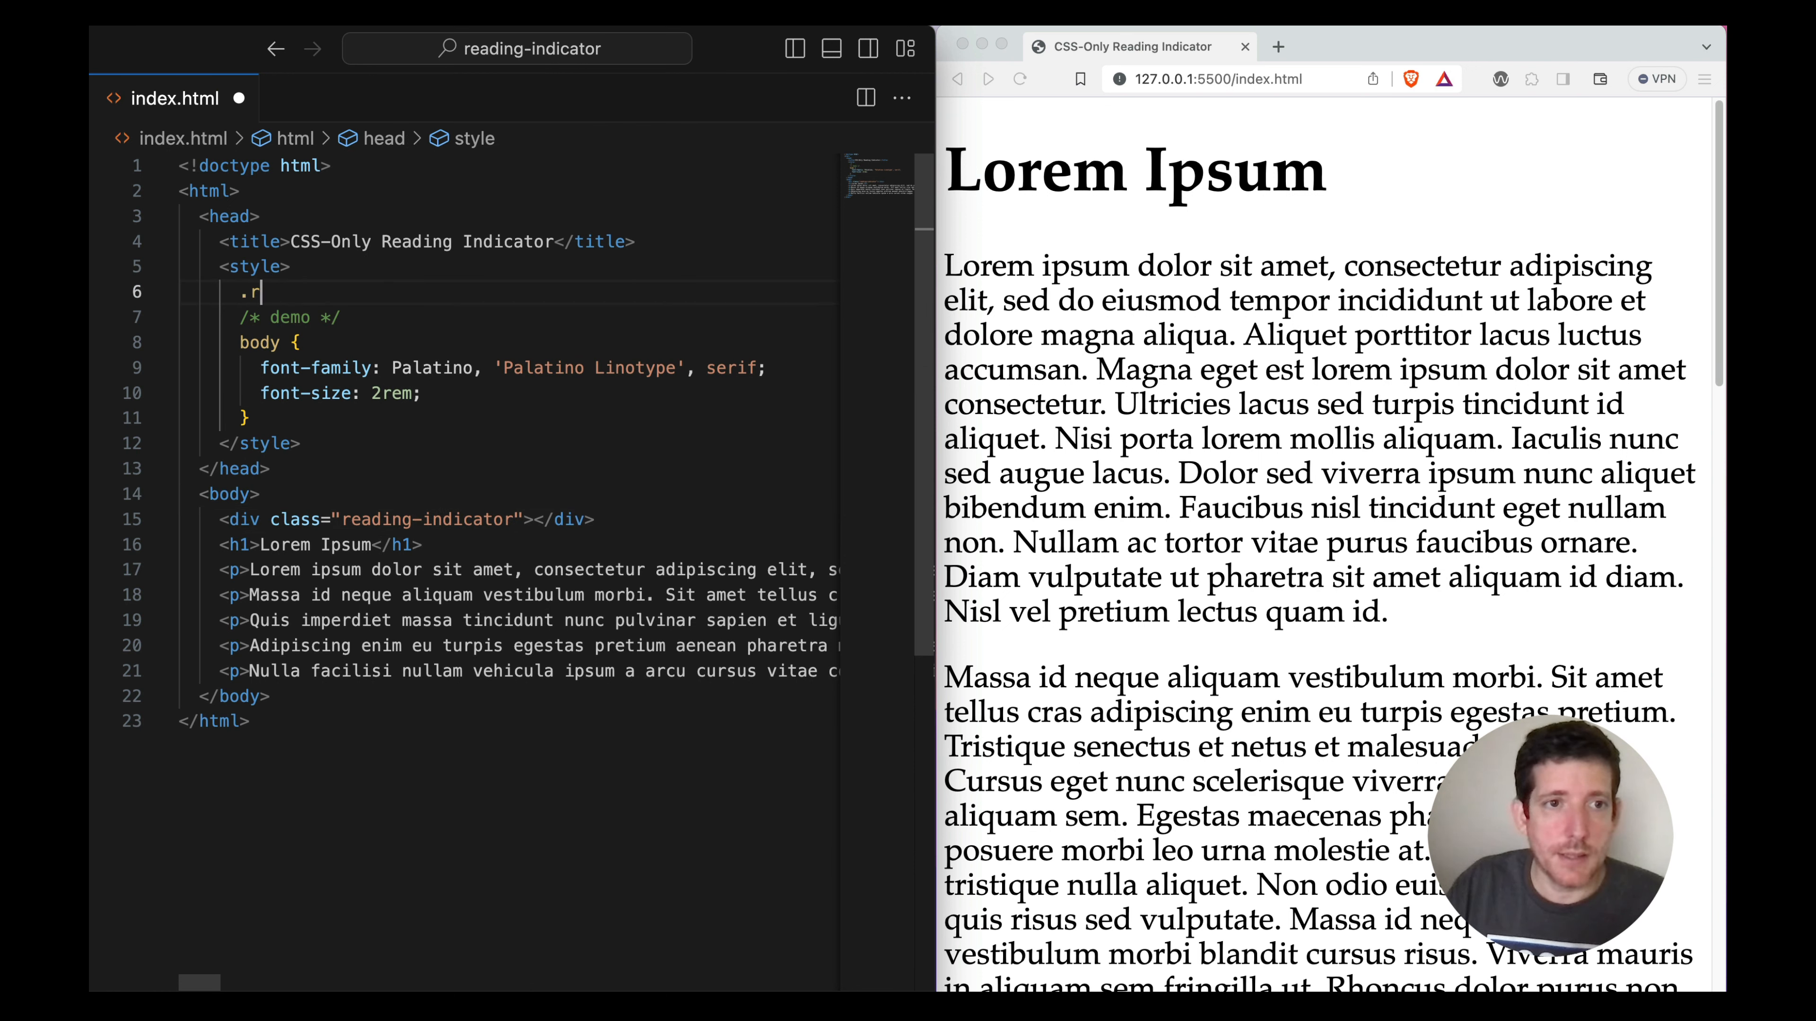
pyautogui.write('eading-indi')
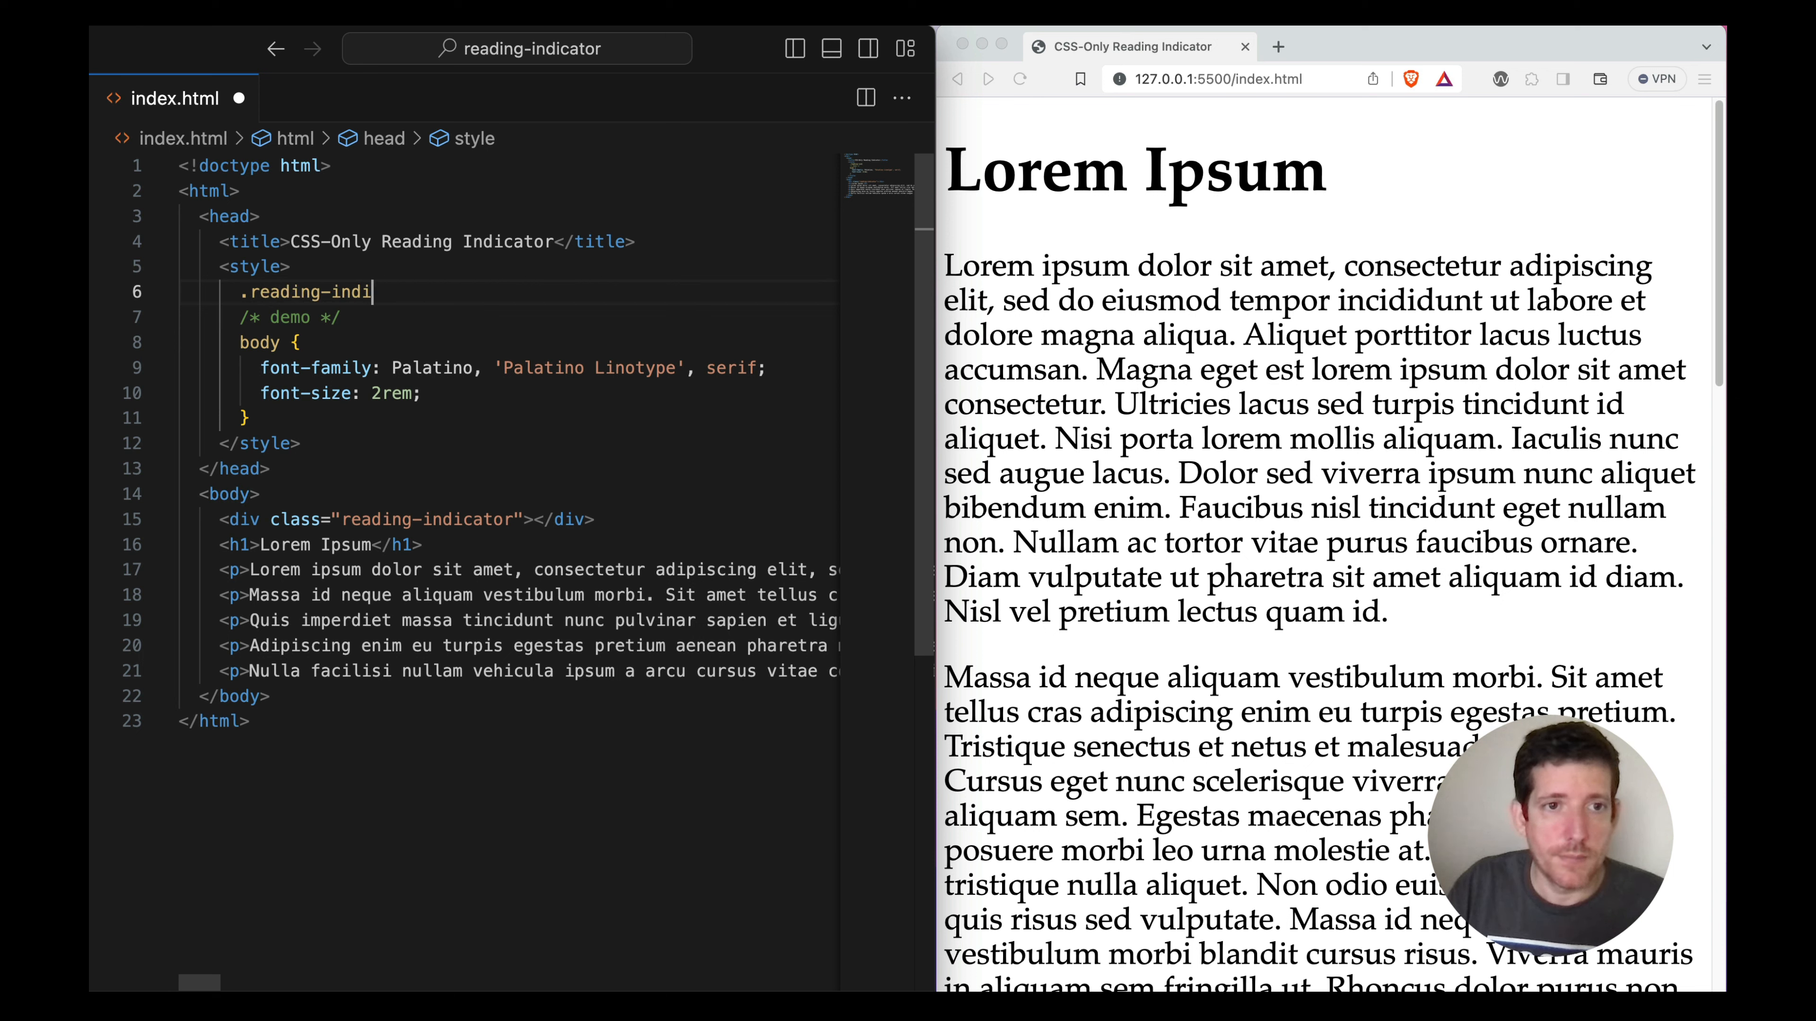
pyautogui.write('cator {')
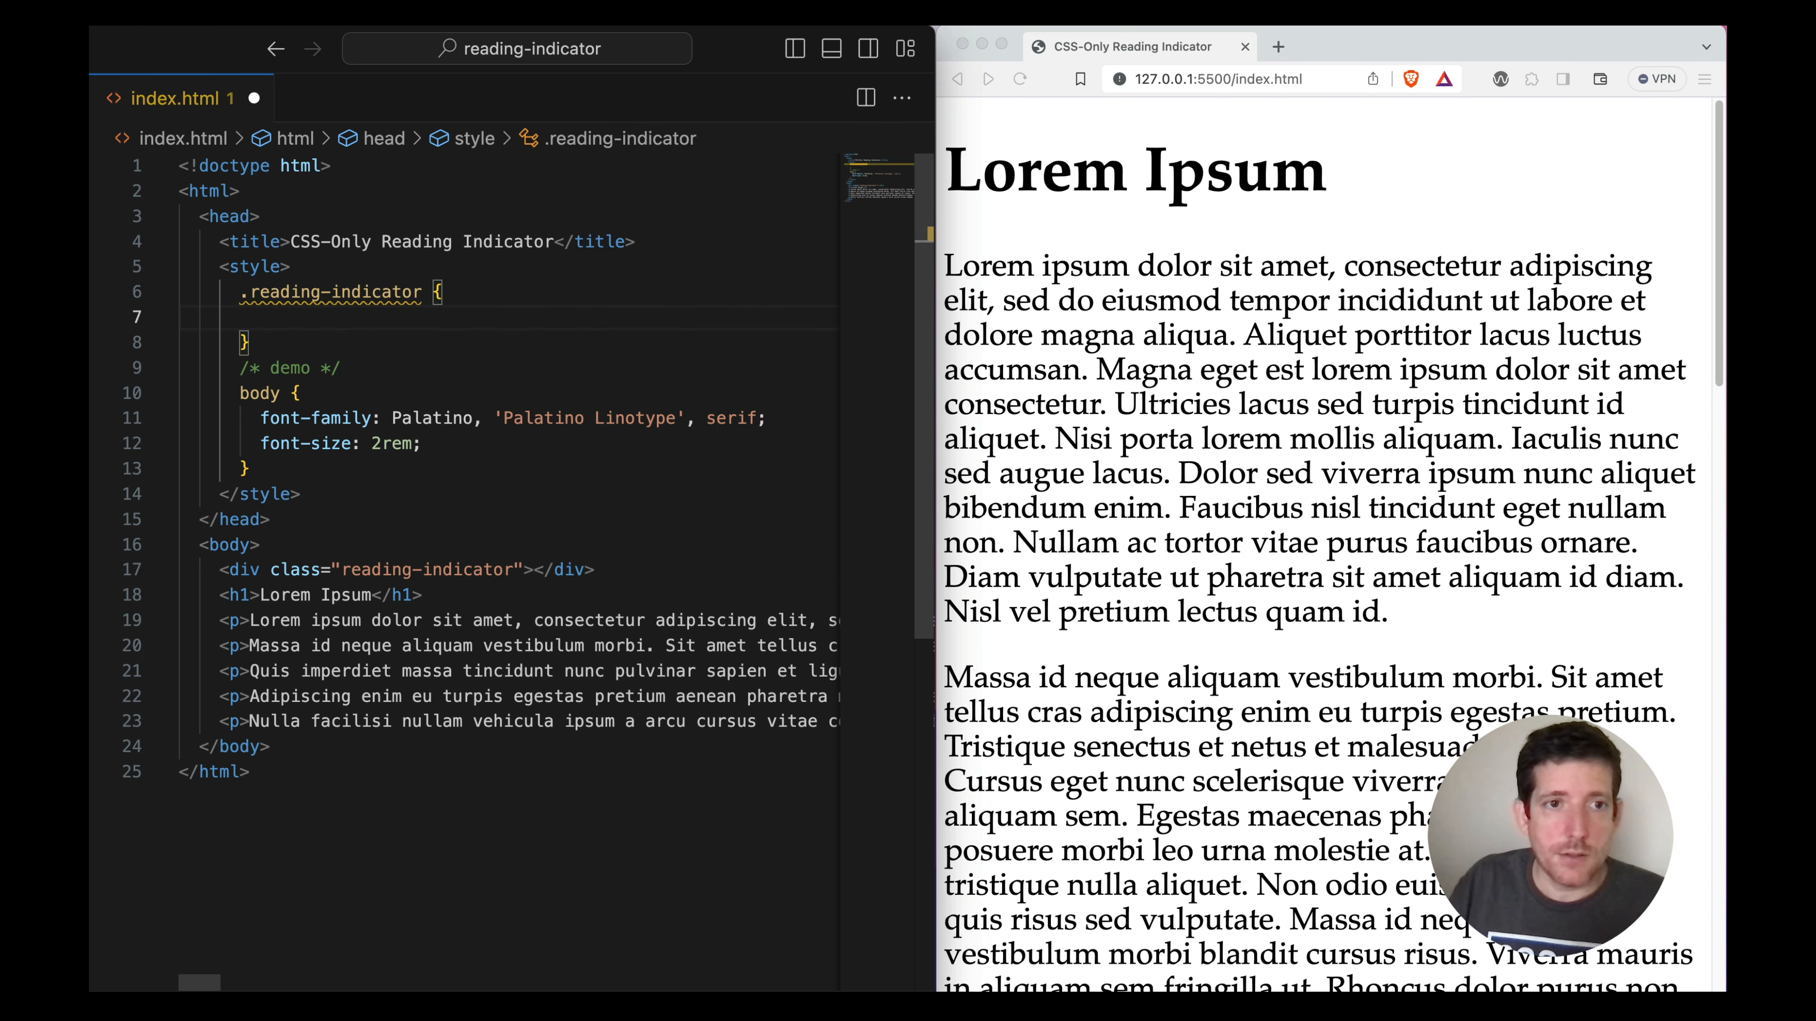
pyautogui.write('position: fixed;')
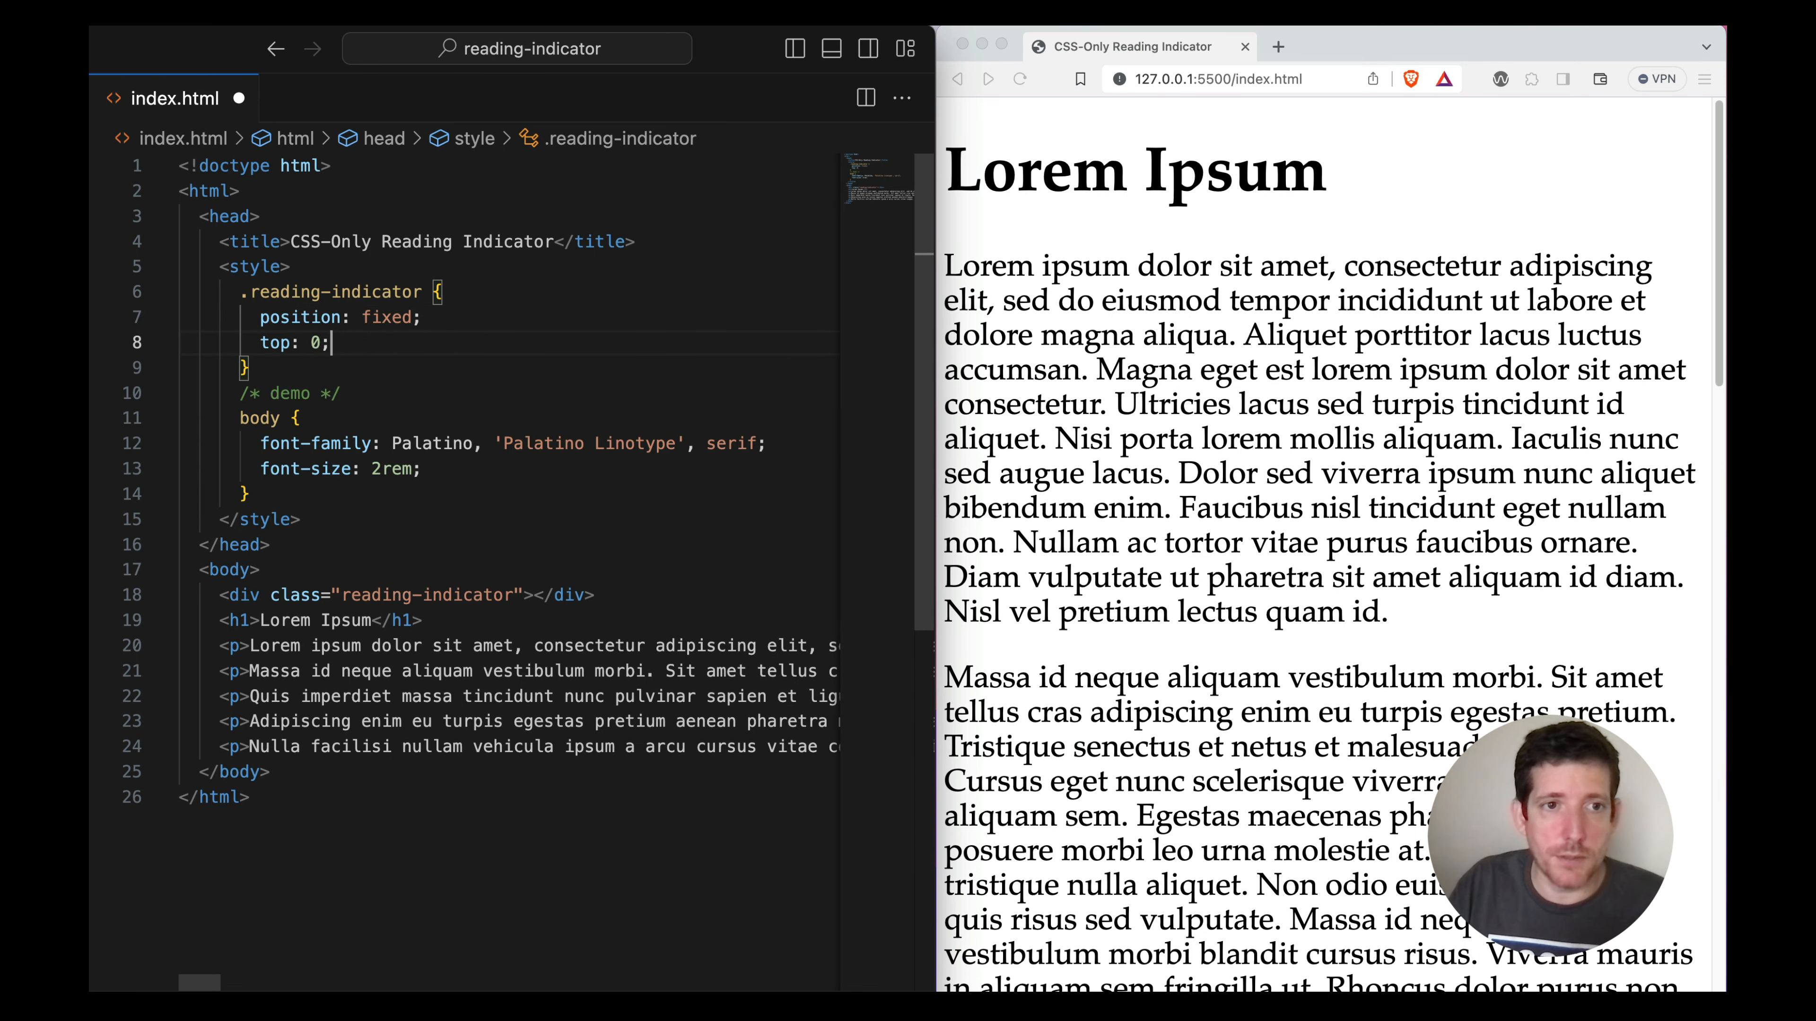
pyautogui.write('left: 0;')
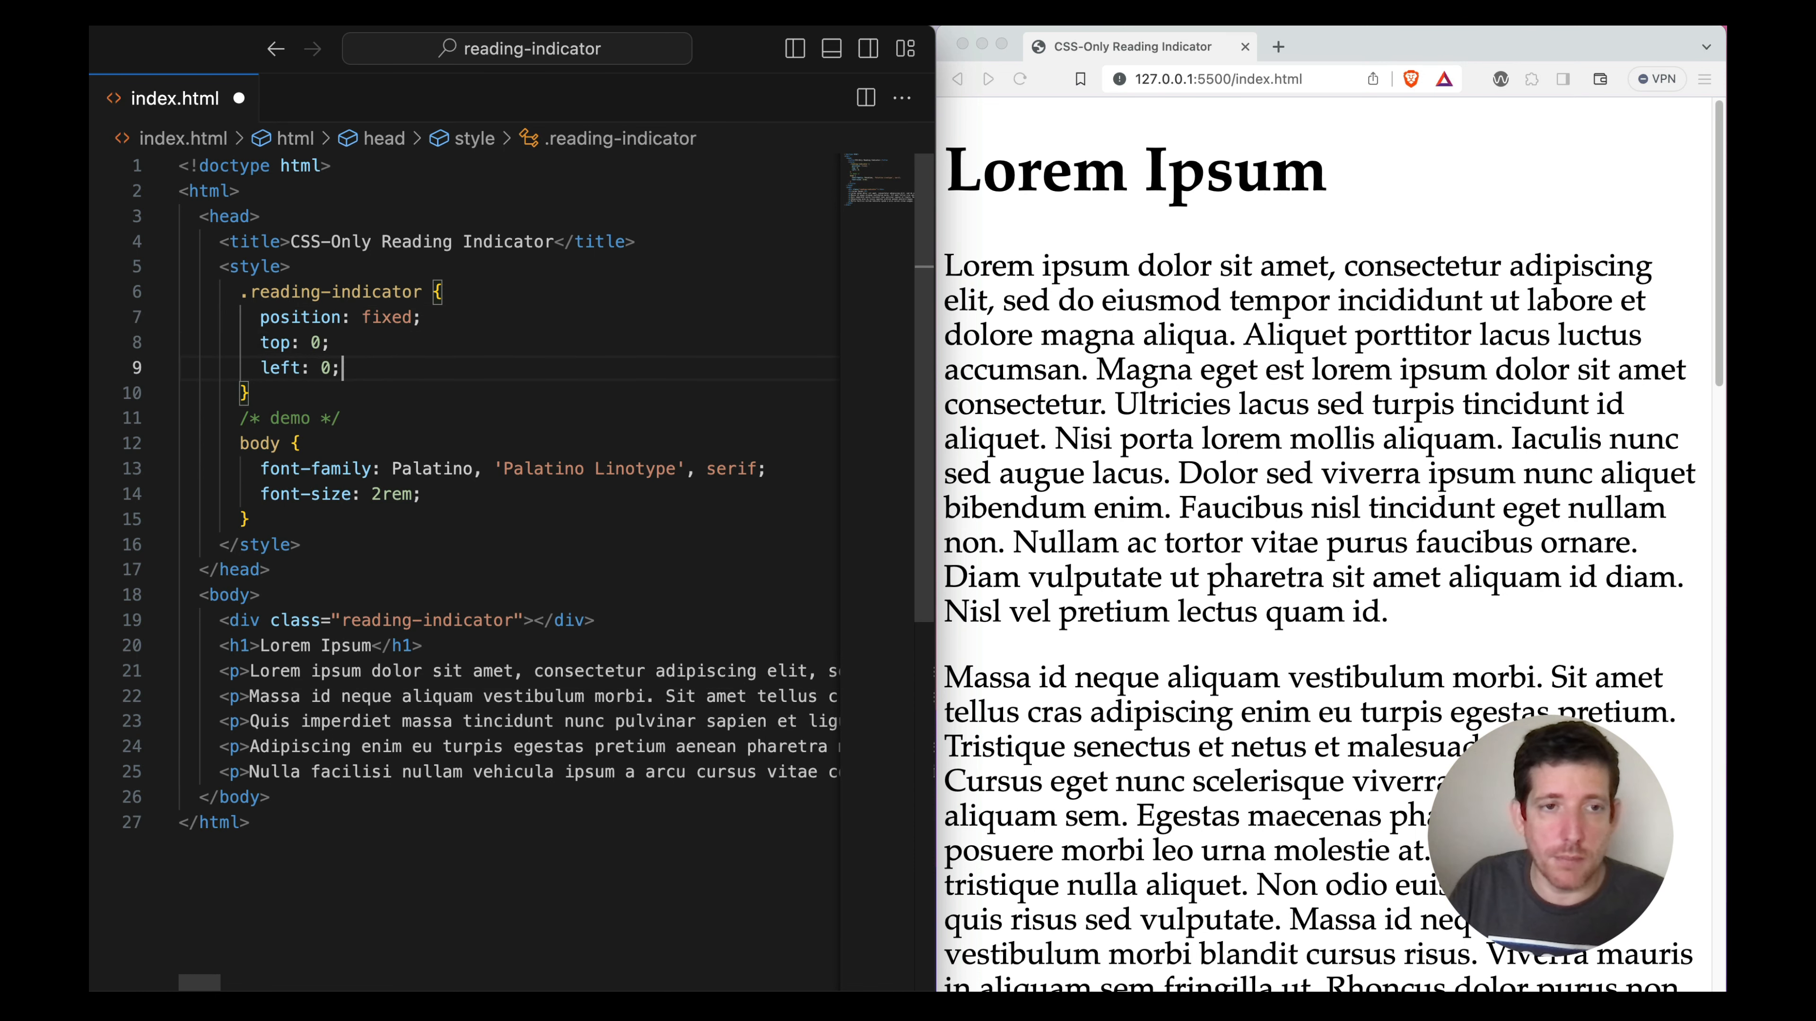
pyautogui.write('width: 0;')
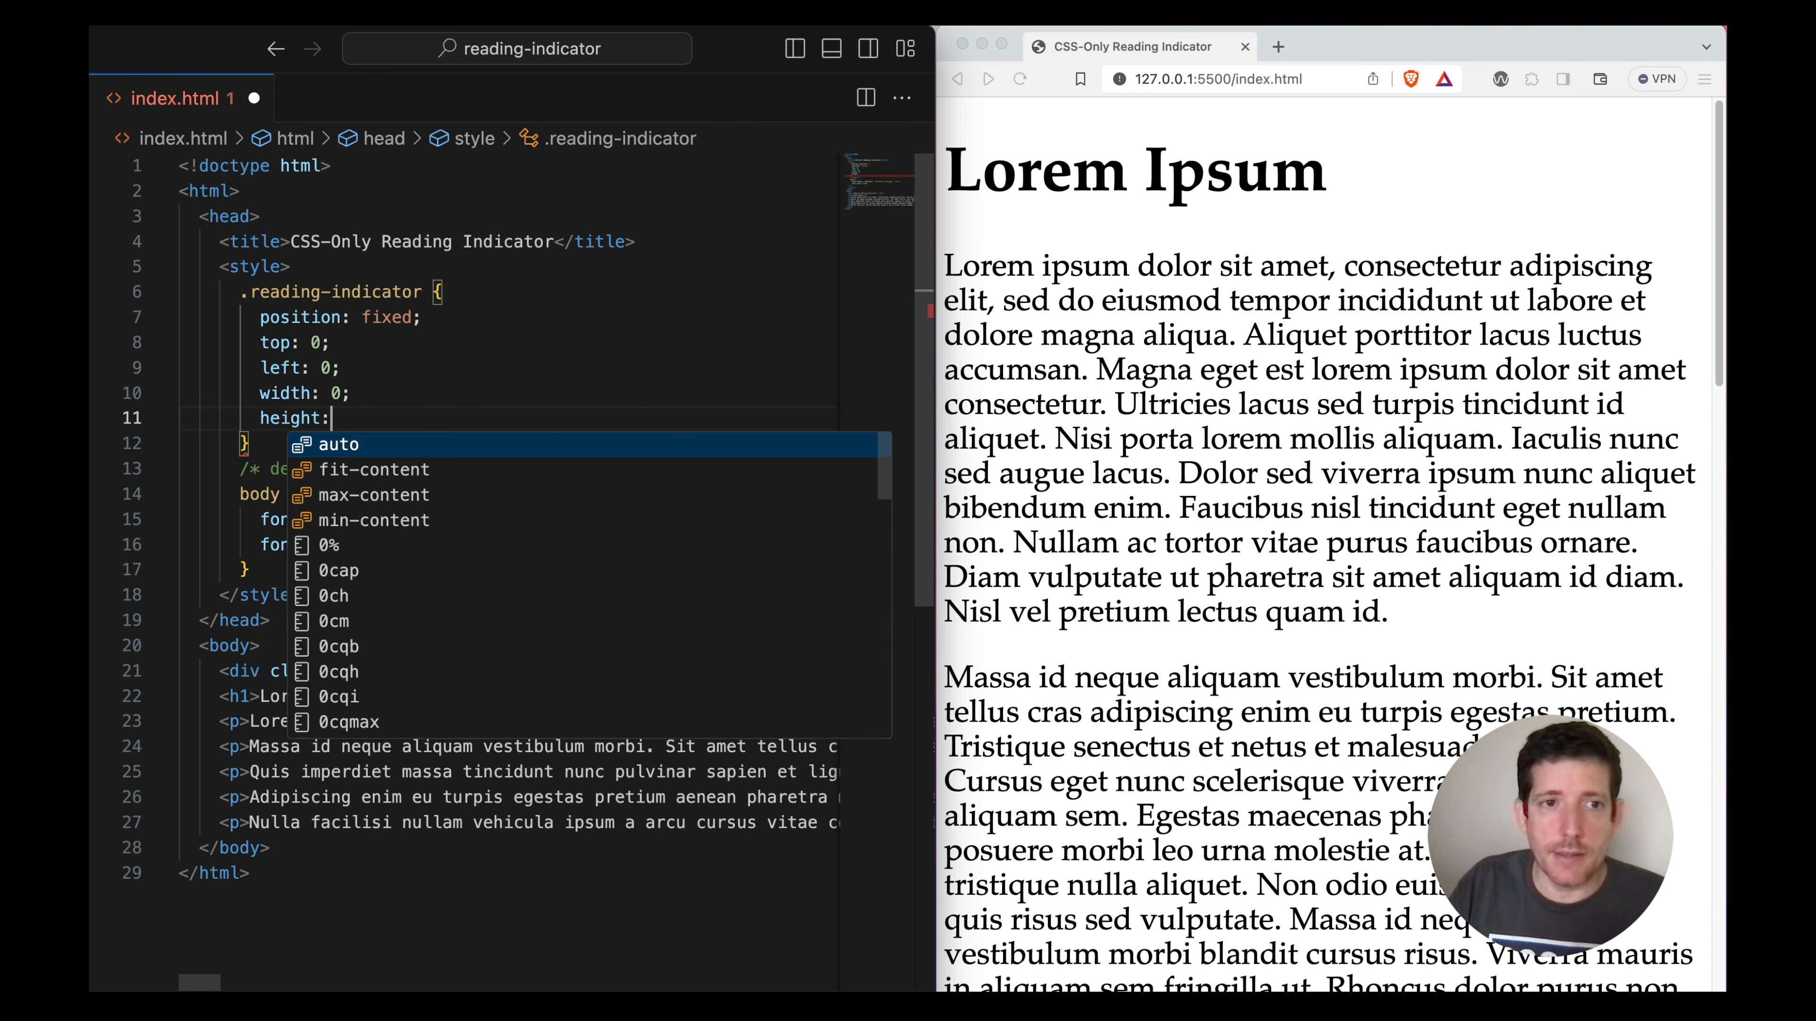
pyautogui.write('1rem;')
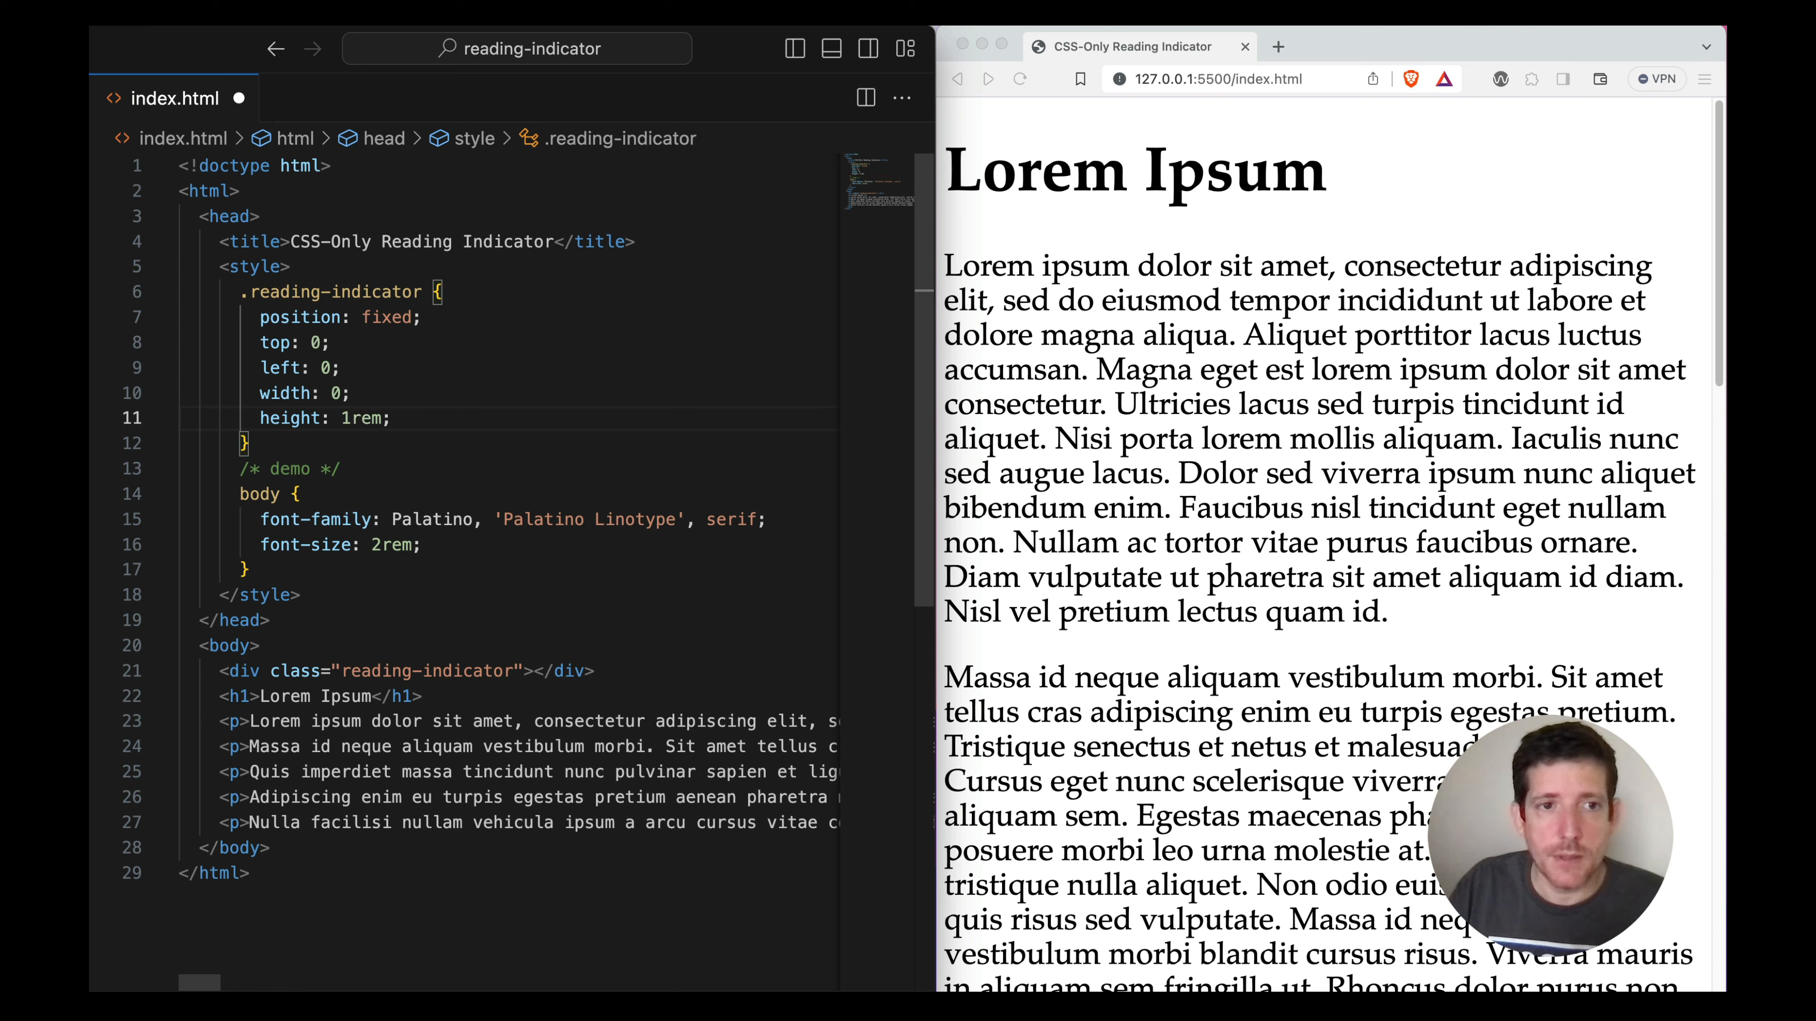
pyautogui.write('background: blue;')
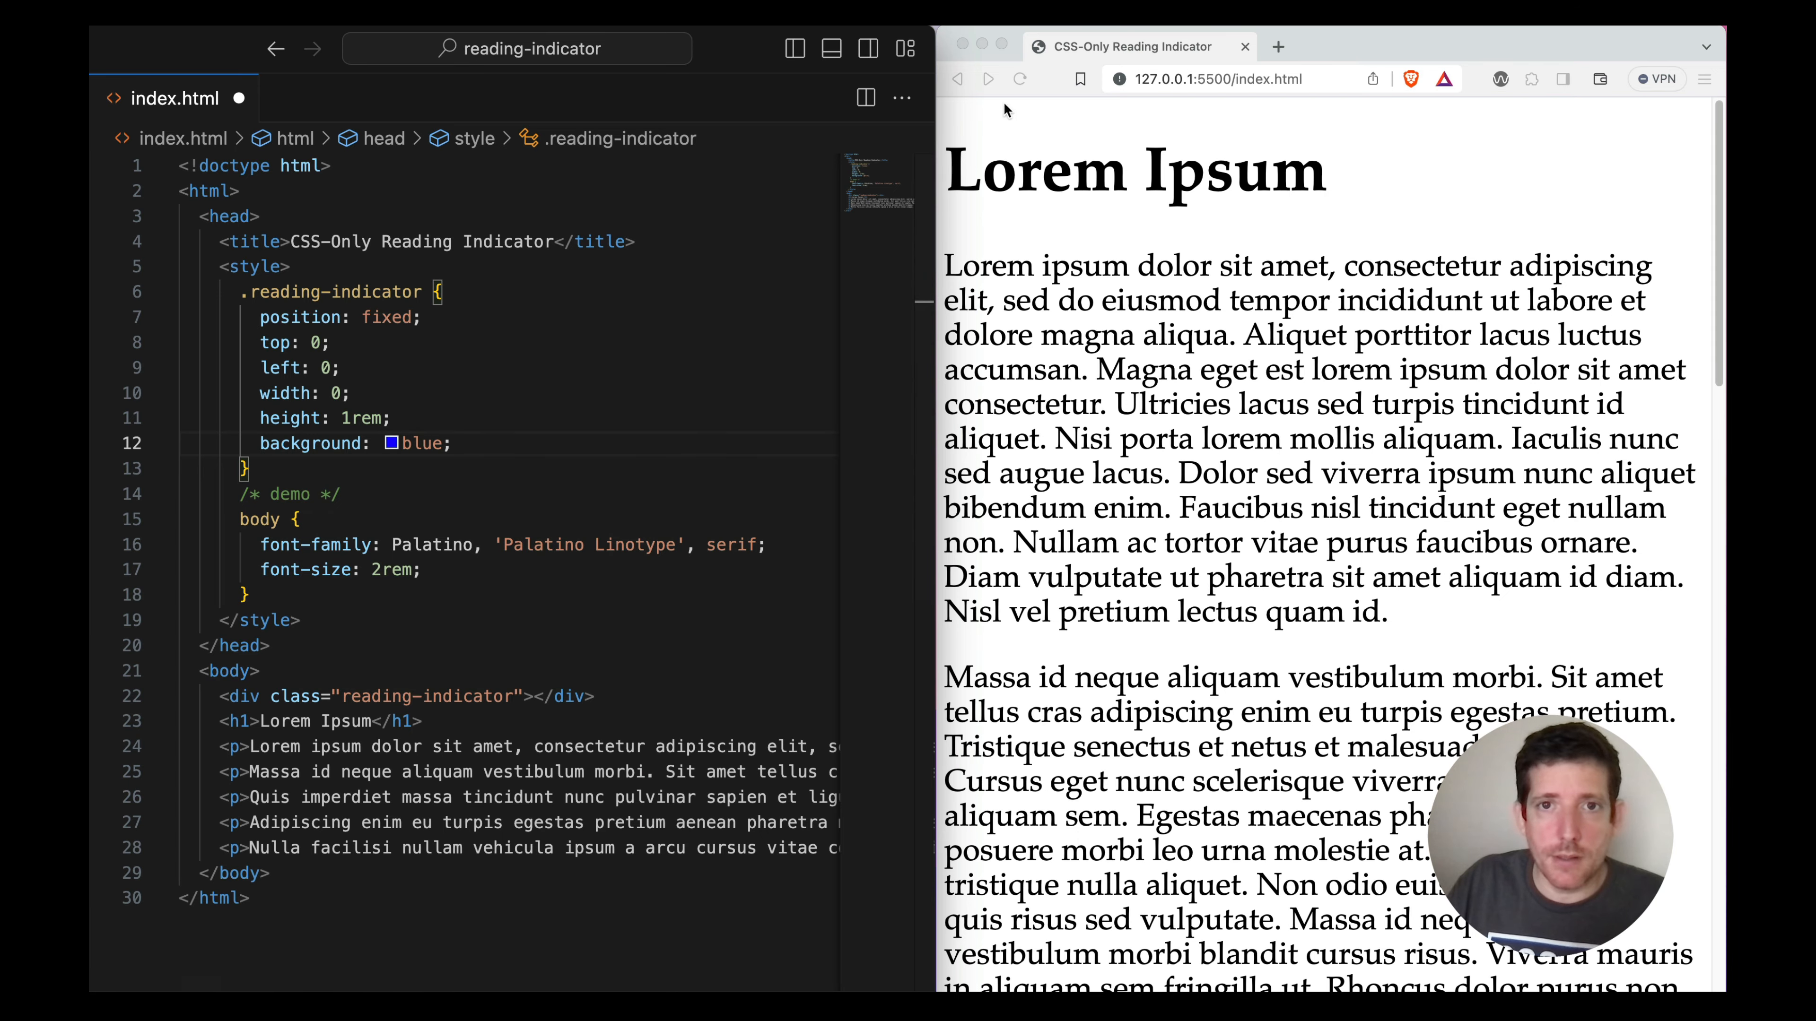
pyautogui.scroll(-3)
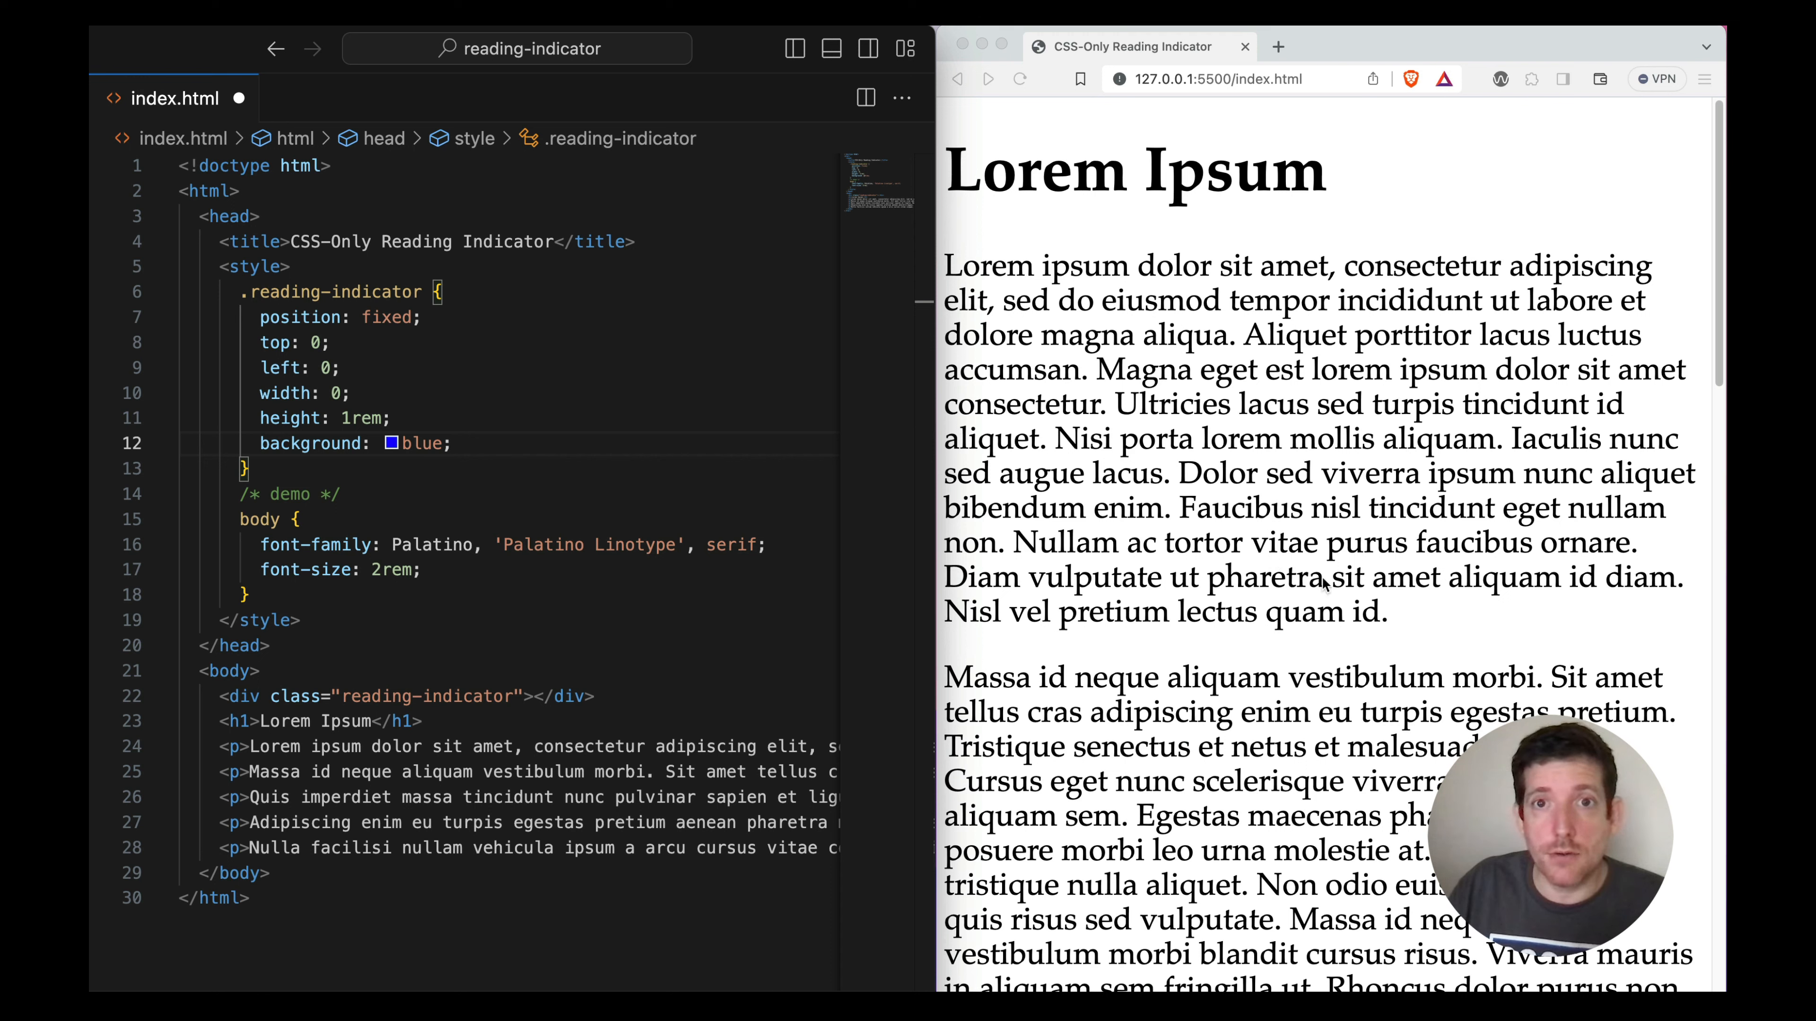
pyautogui.moveTo(1285, 618)
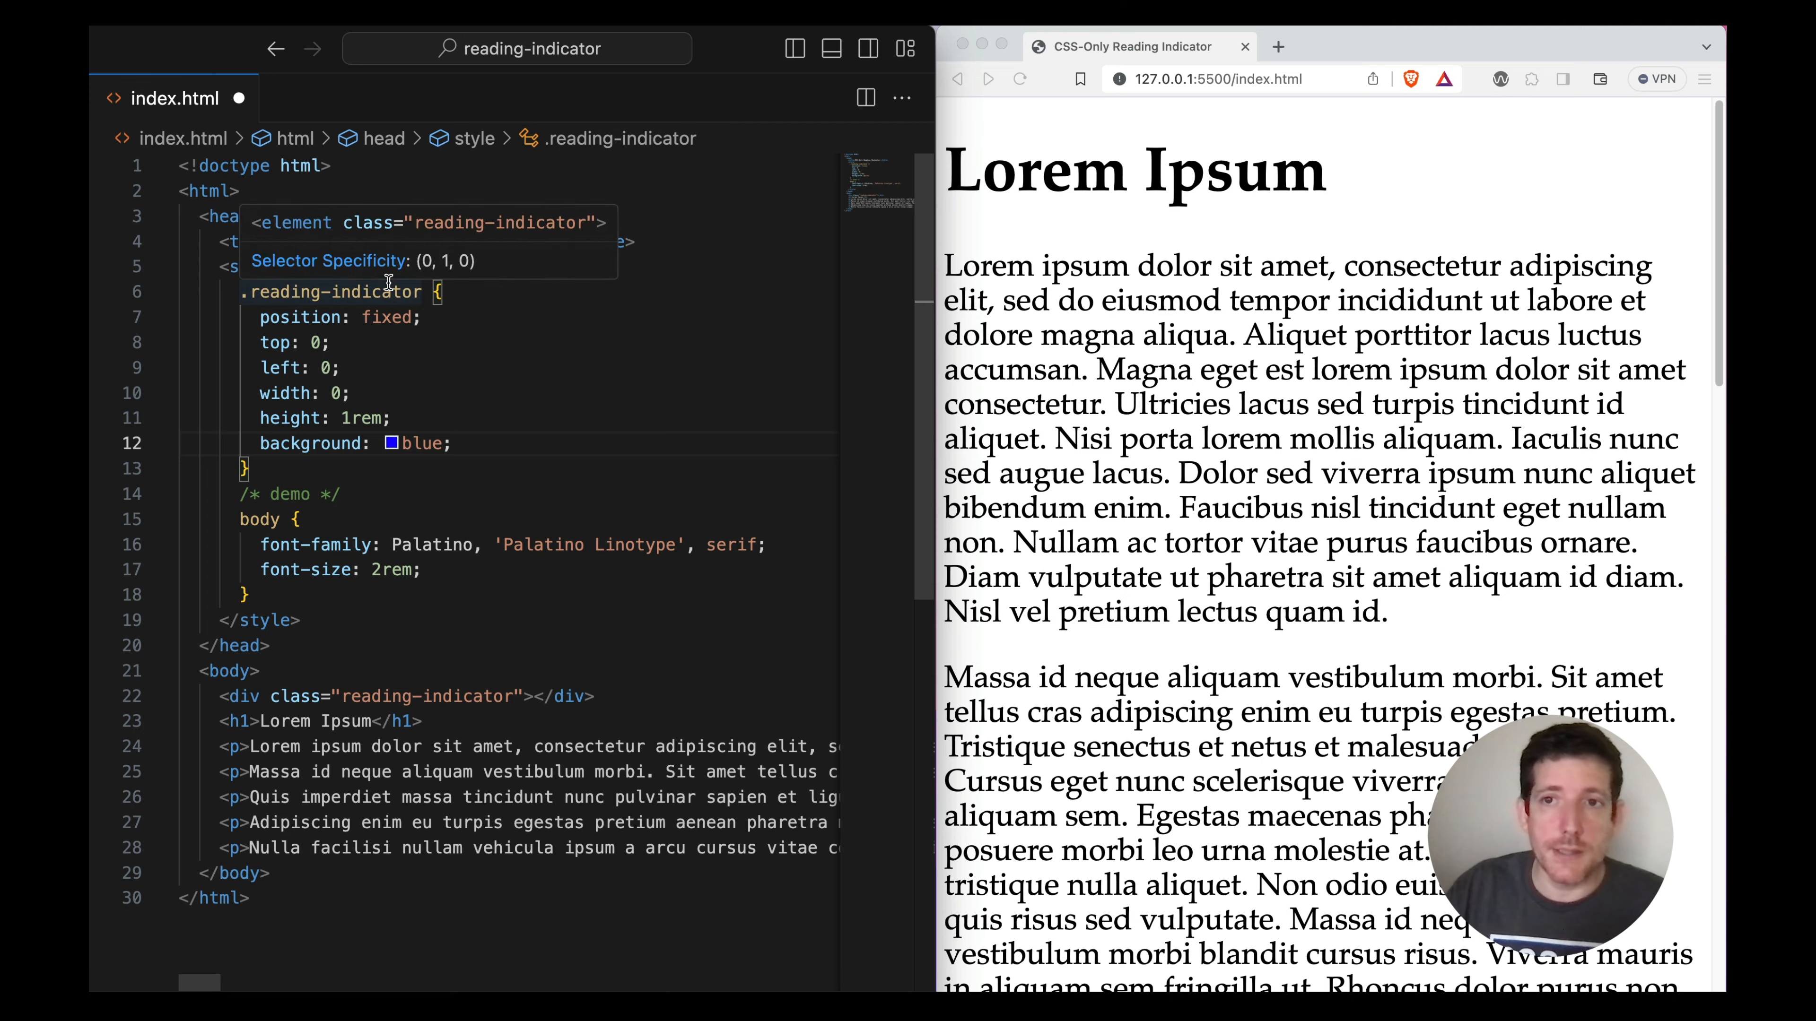
pyautogui.scroll(-3)
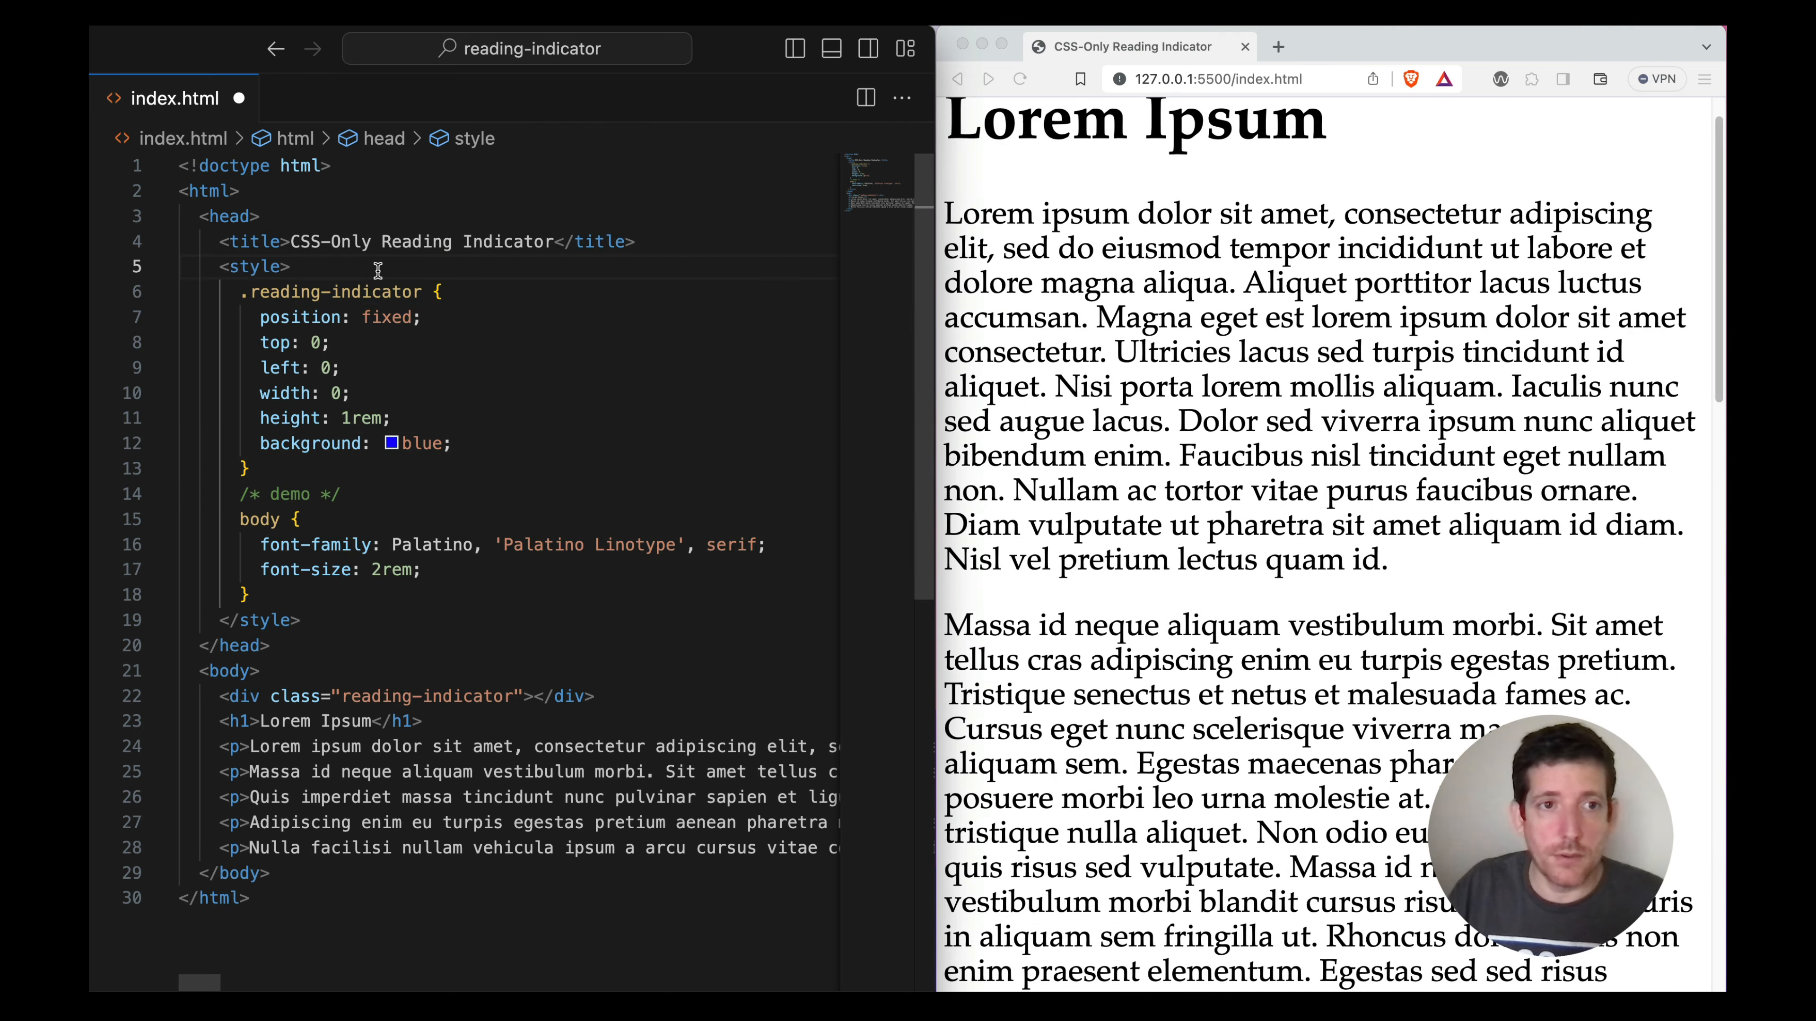
pyautogui.write('@keyframes growReading {')
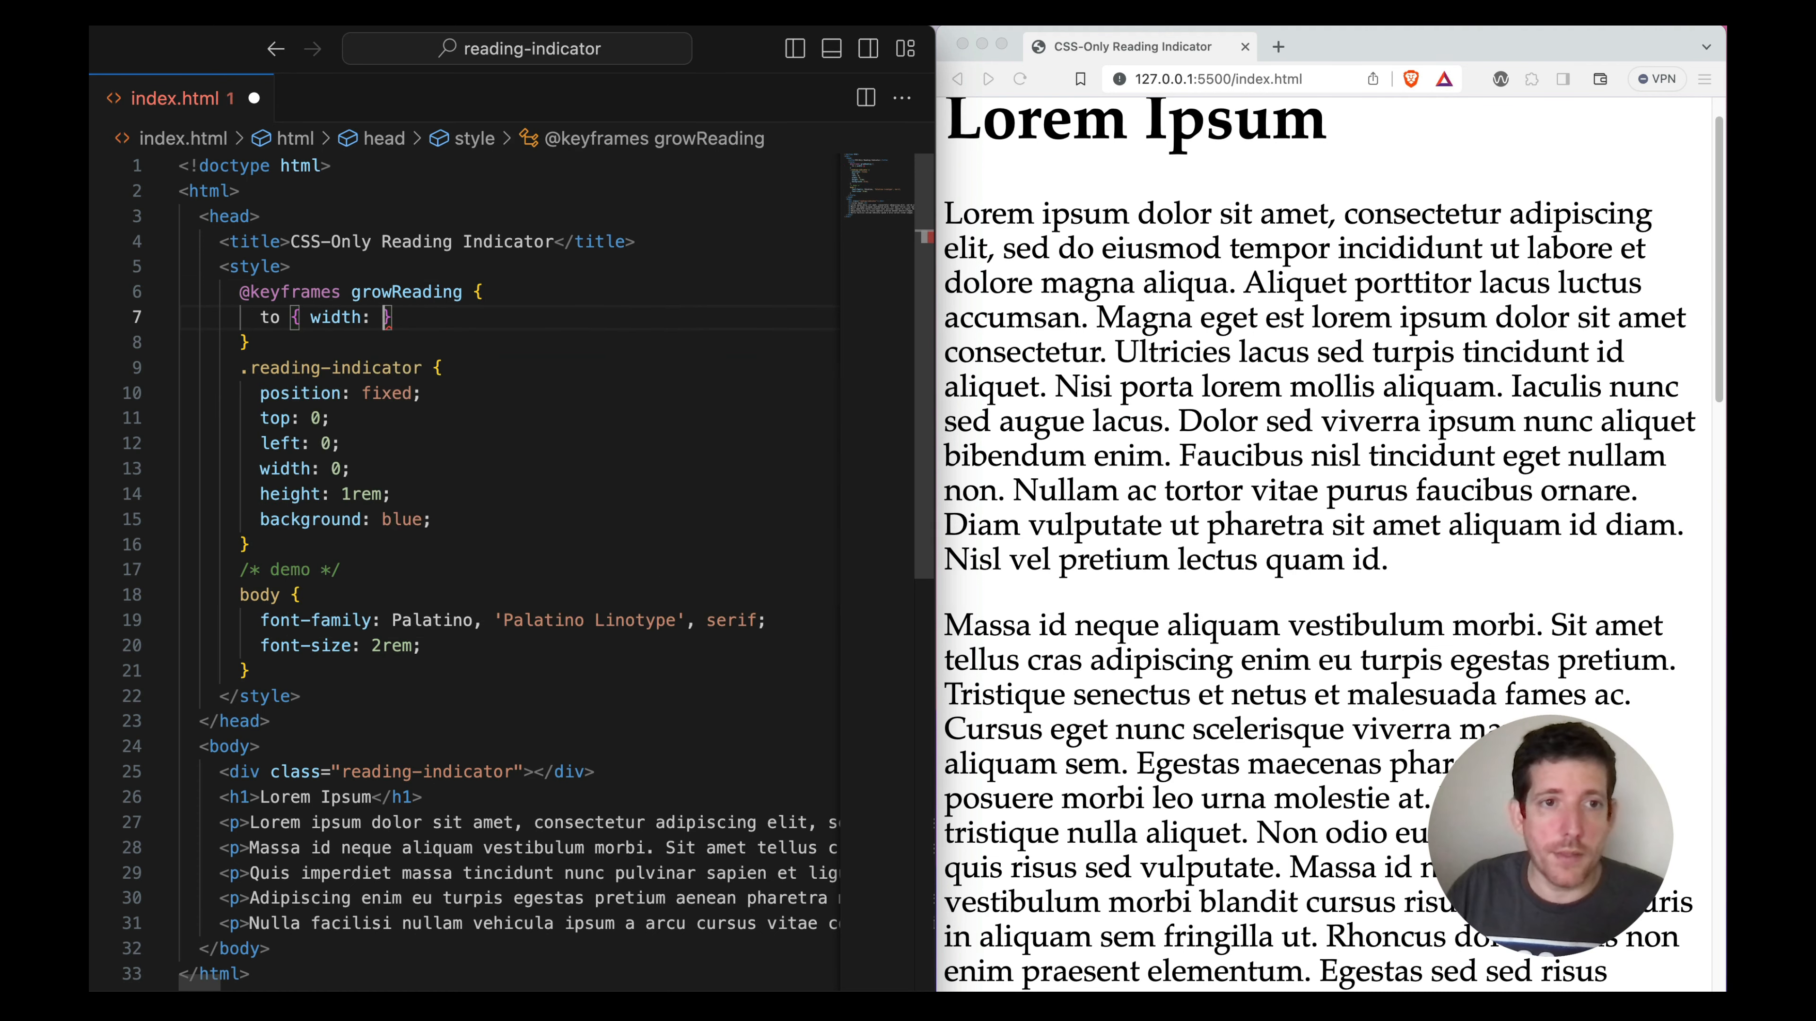
pyautogui.write('100%')
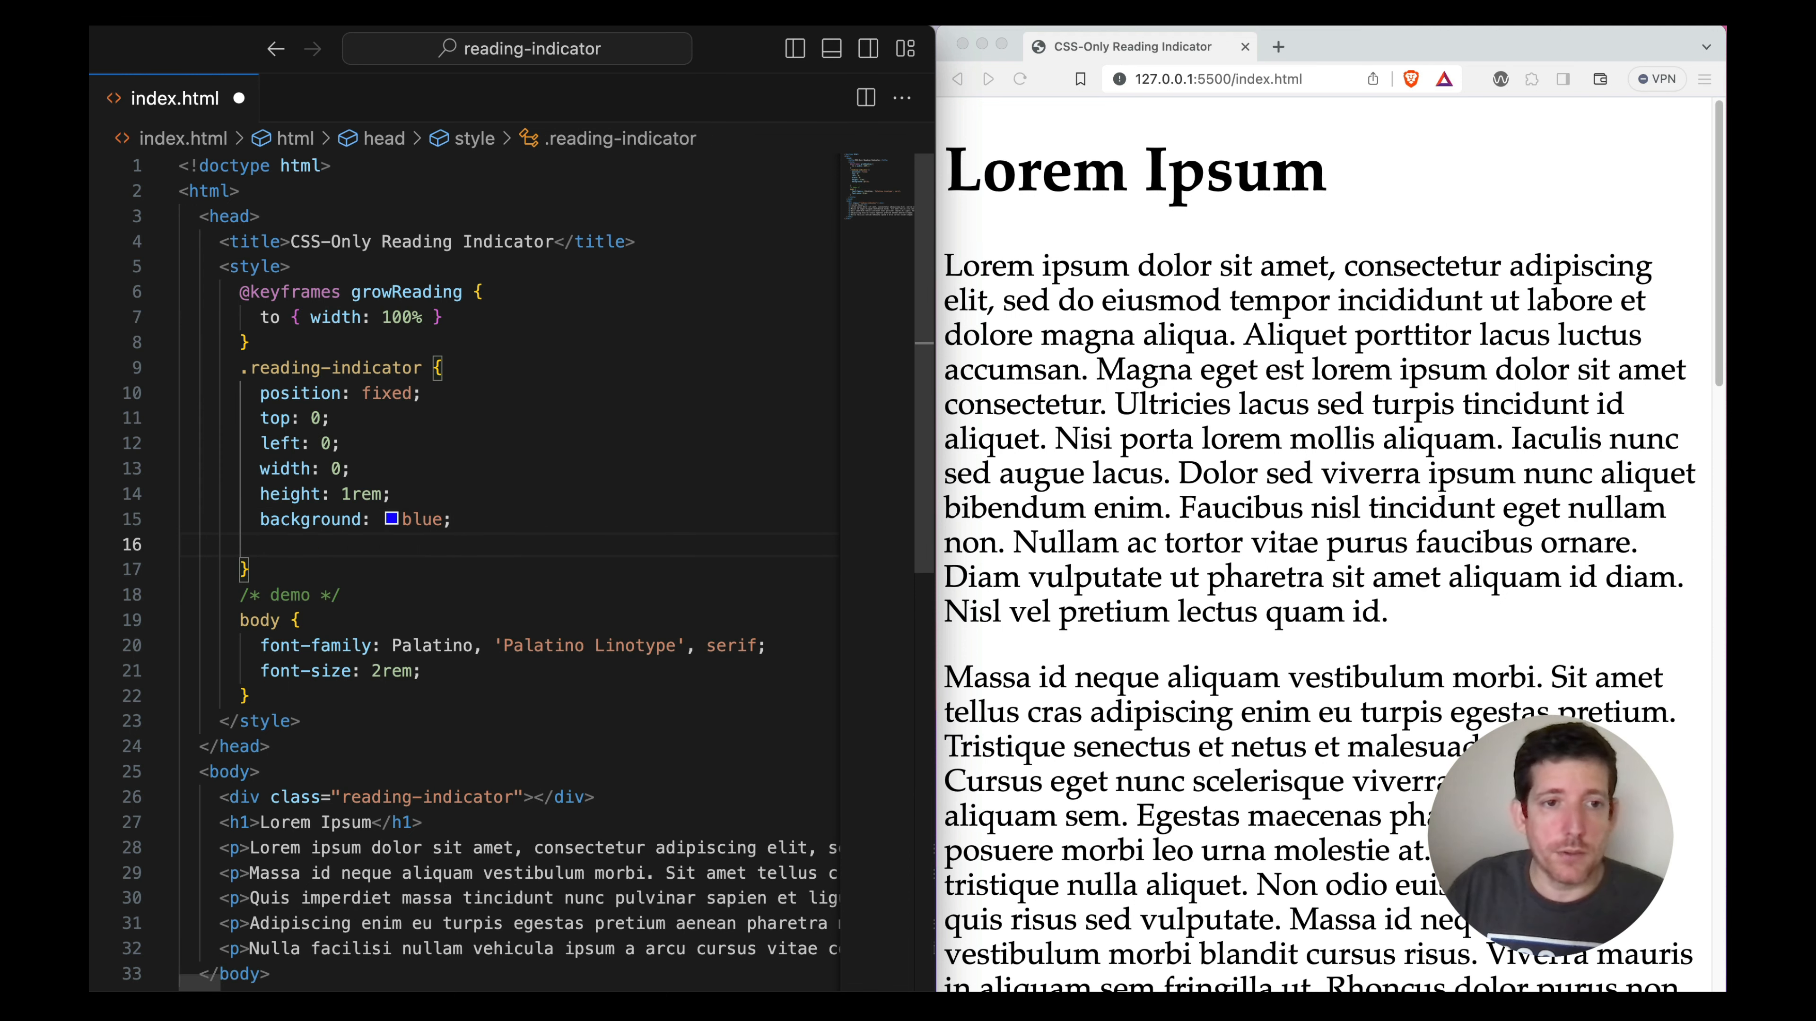
# Step: Apply animation: growReading linear to the .reading-indicator rule
pyautogui.write('animation:')
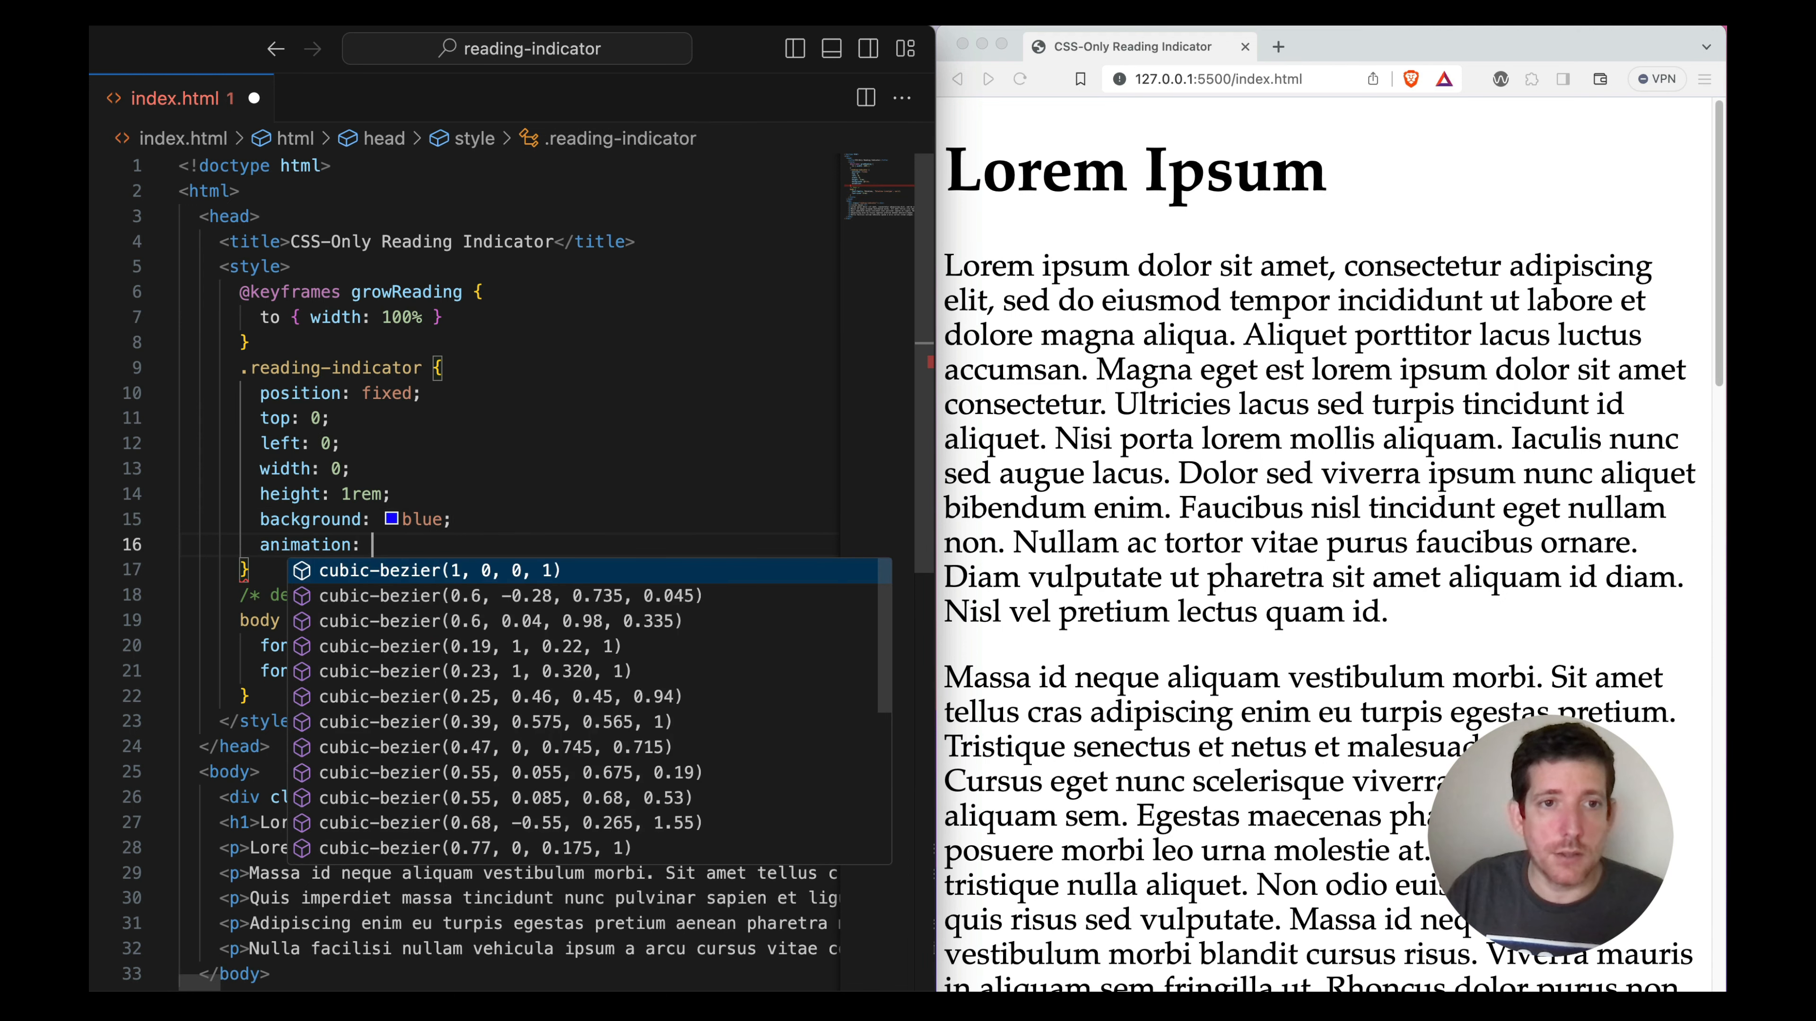
pyautogui.write('growReadi')
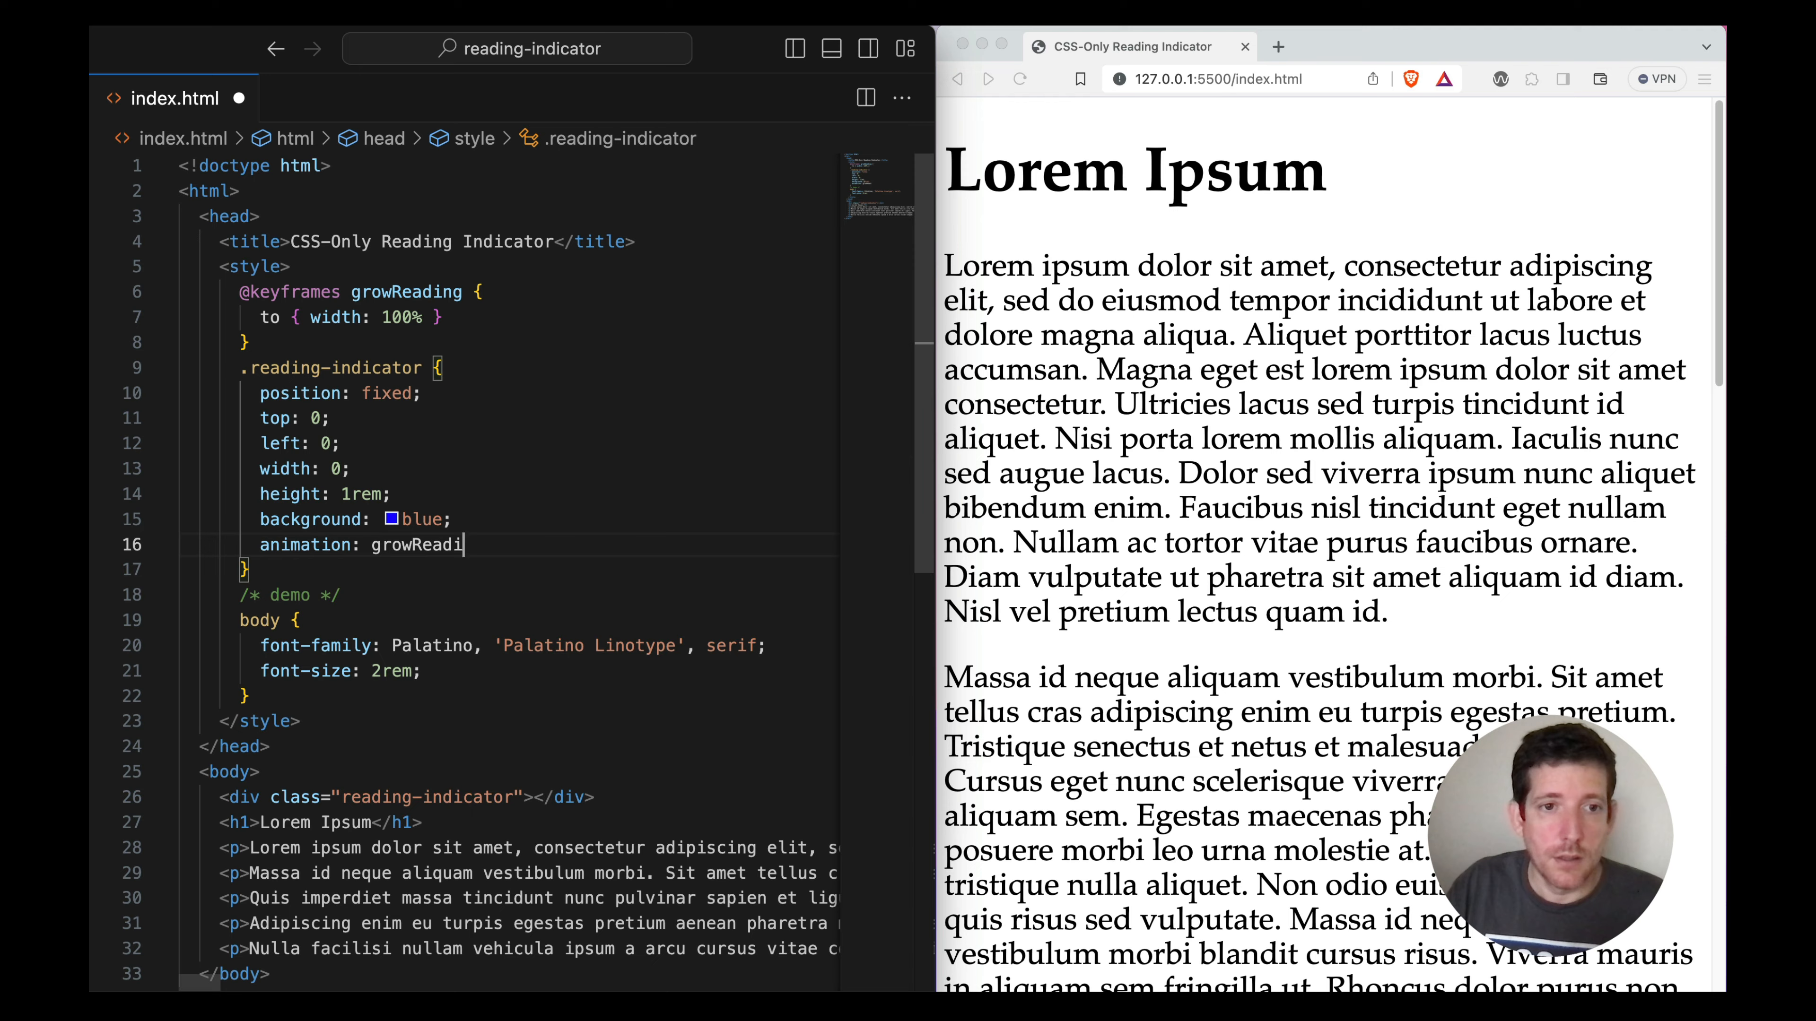
pyautogui.write('ng linear;')
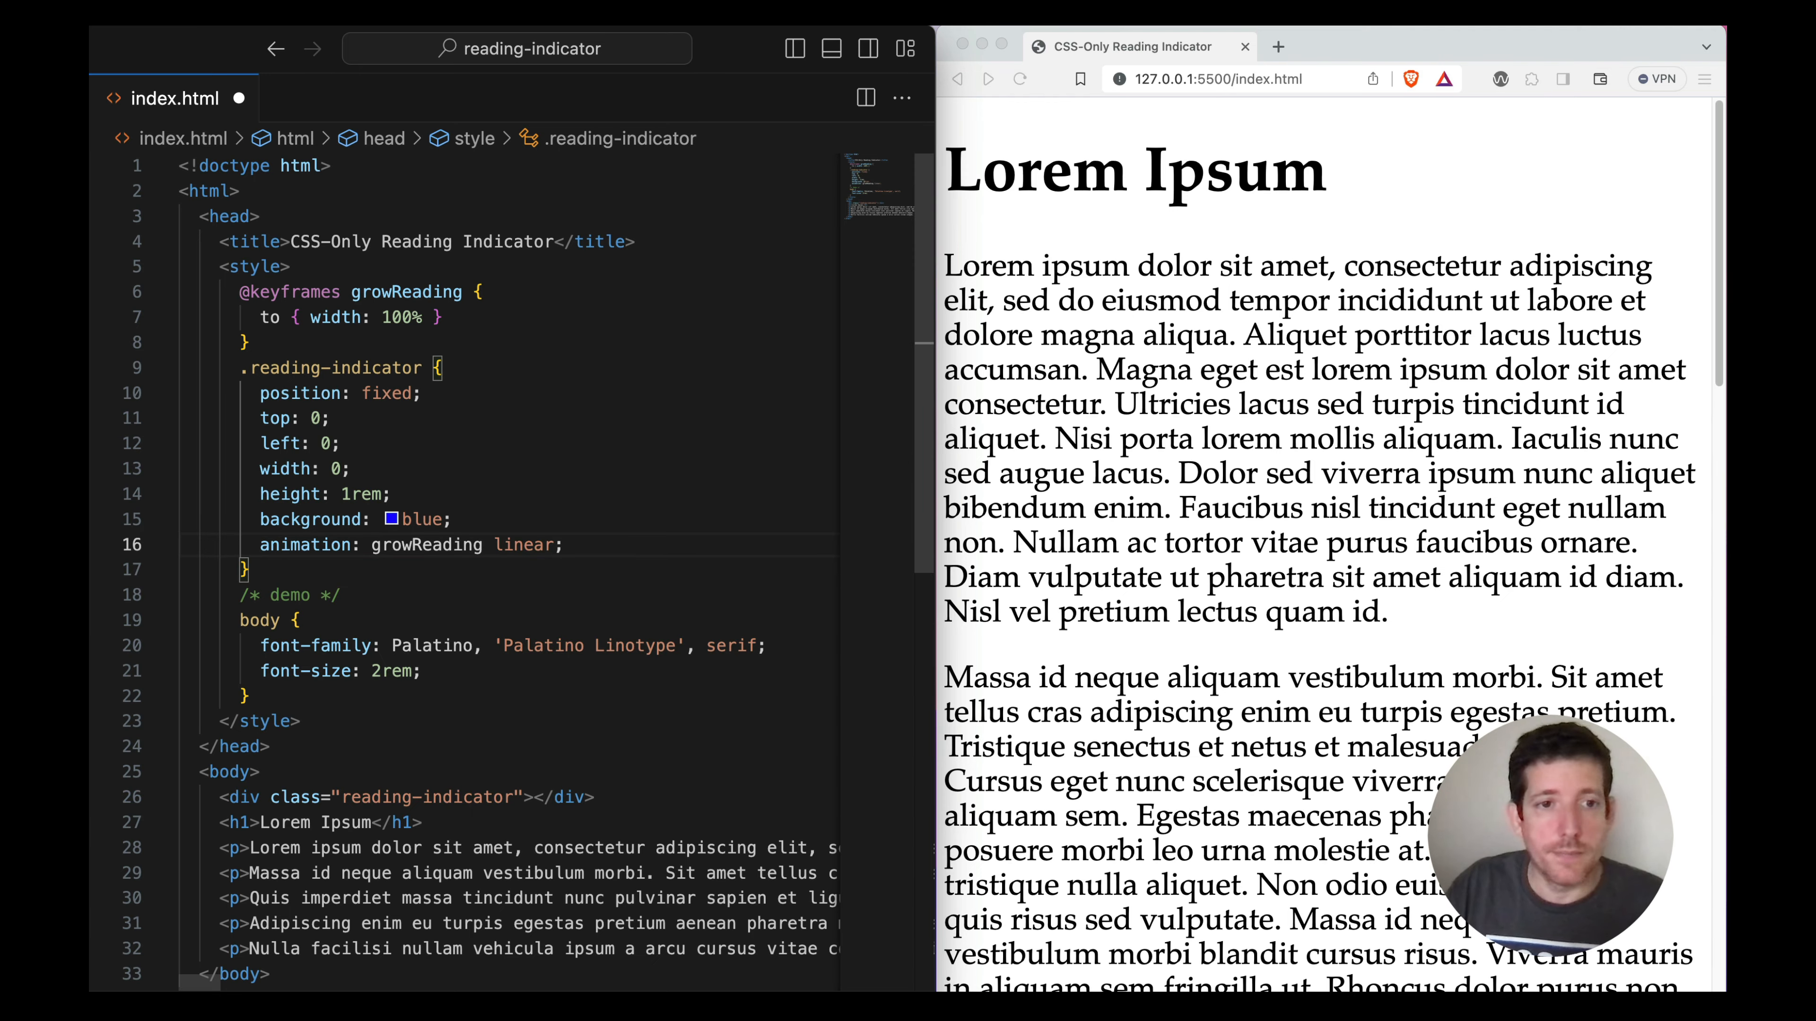
pyautogui.scroll(-3)
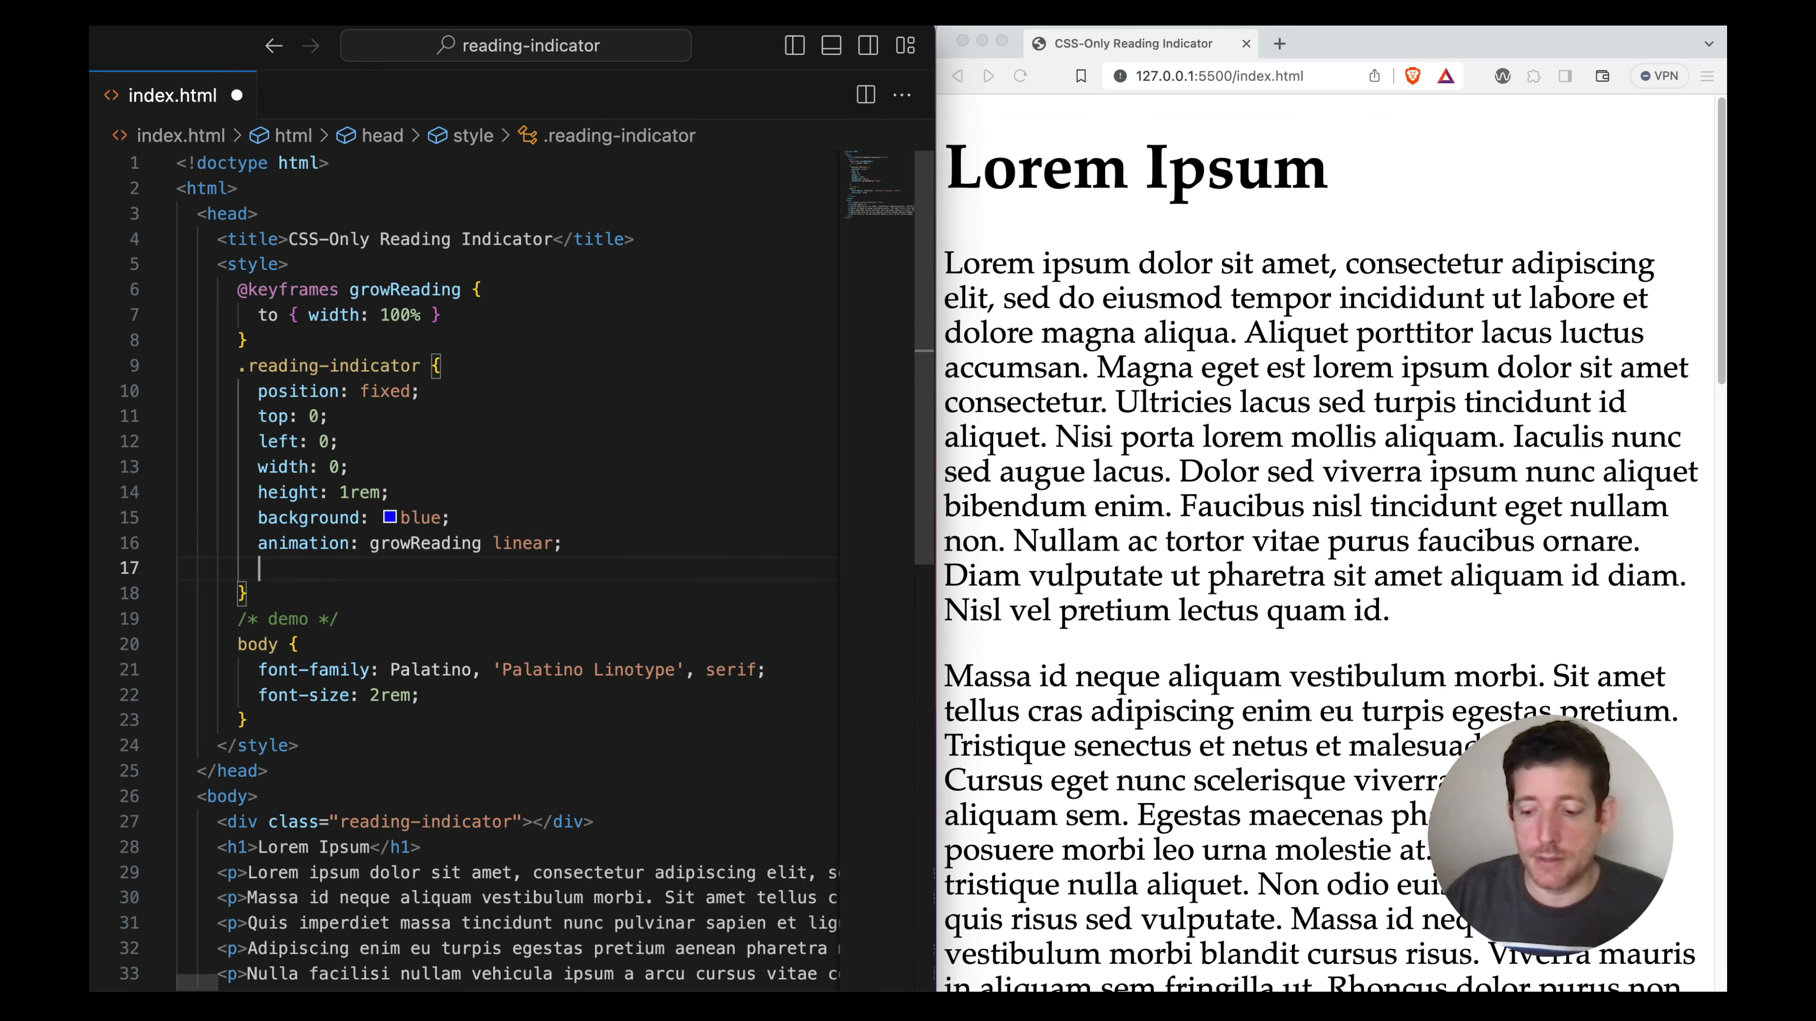
# Step: Add animation-timeline: scroll(root) so the bar's growth follows page scrolling
pyautogui.write('animation-t')
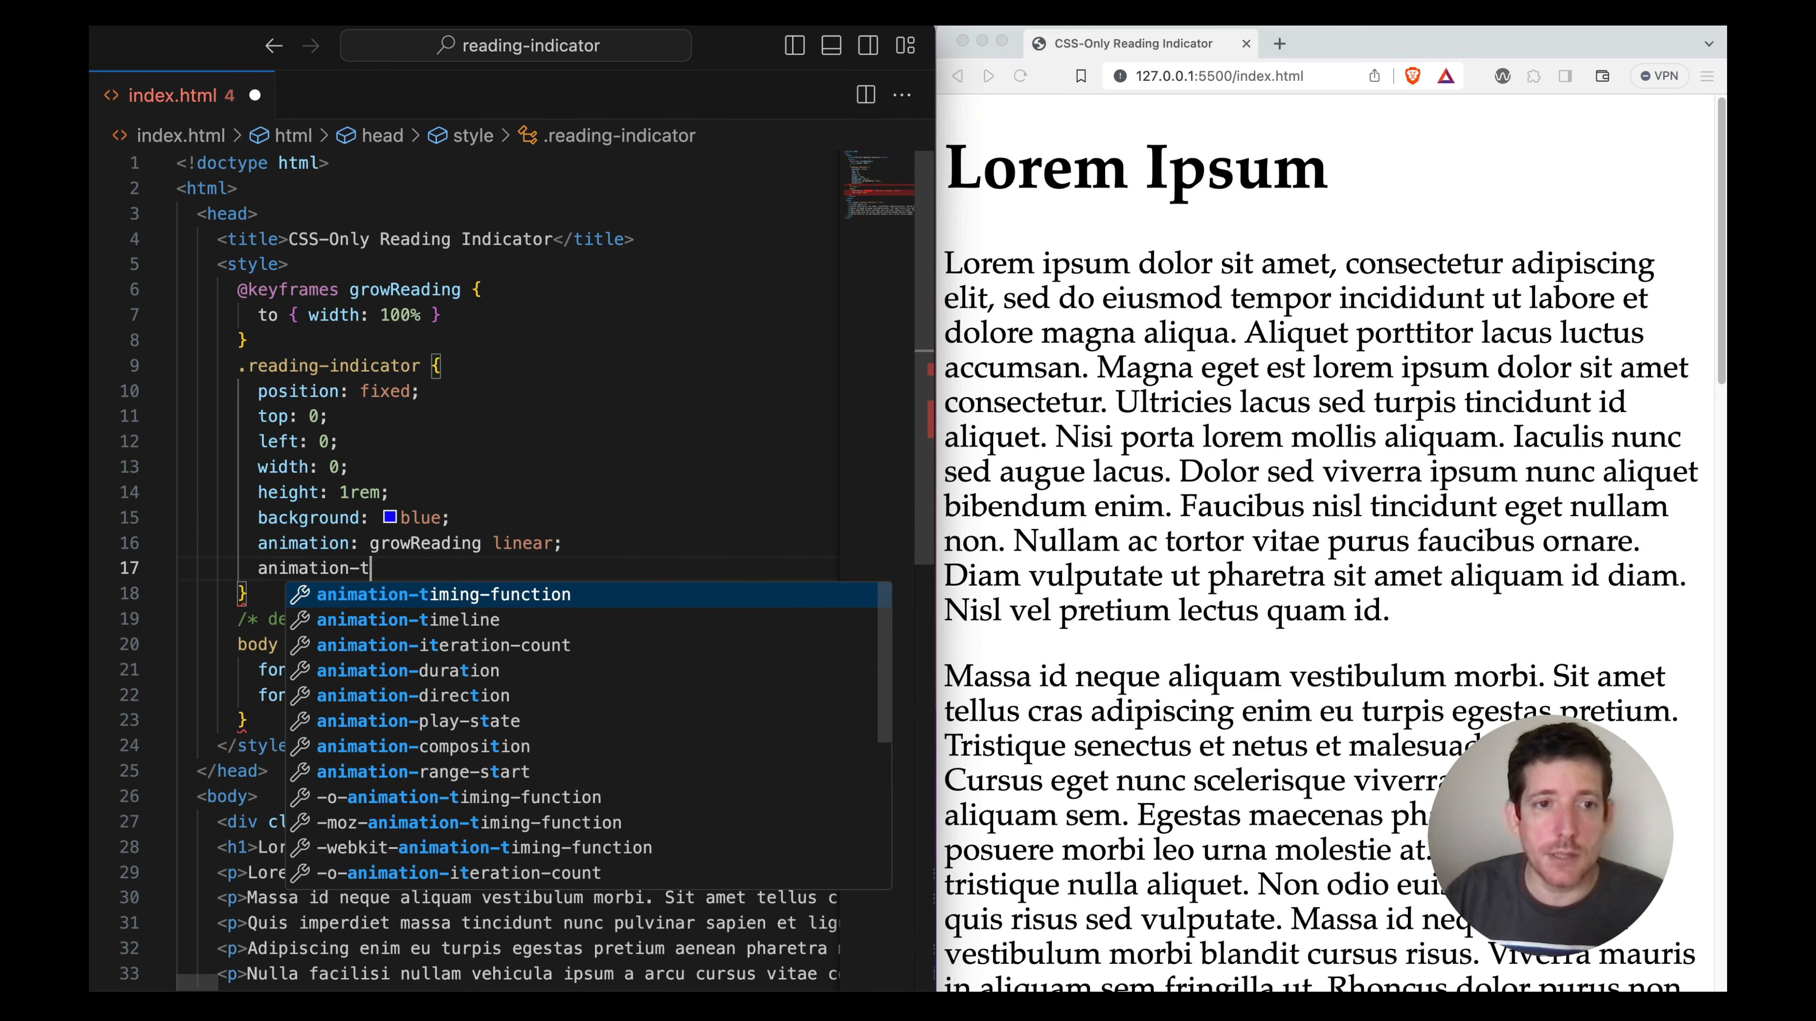
pyautogui.click(408, 619)
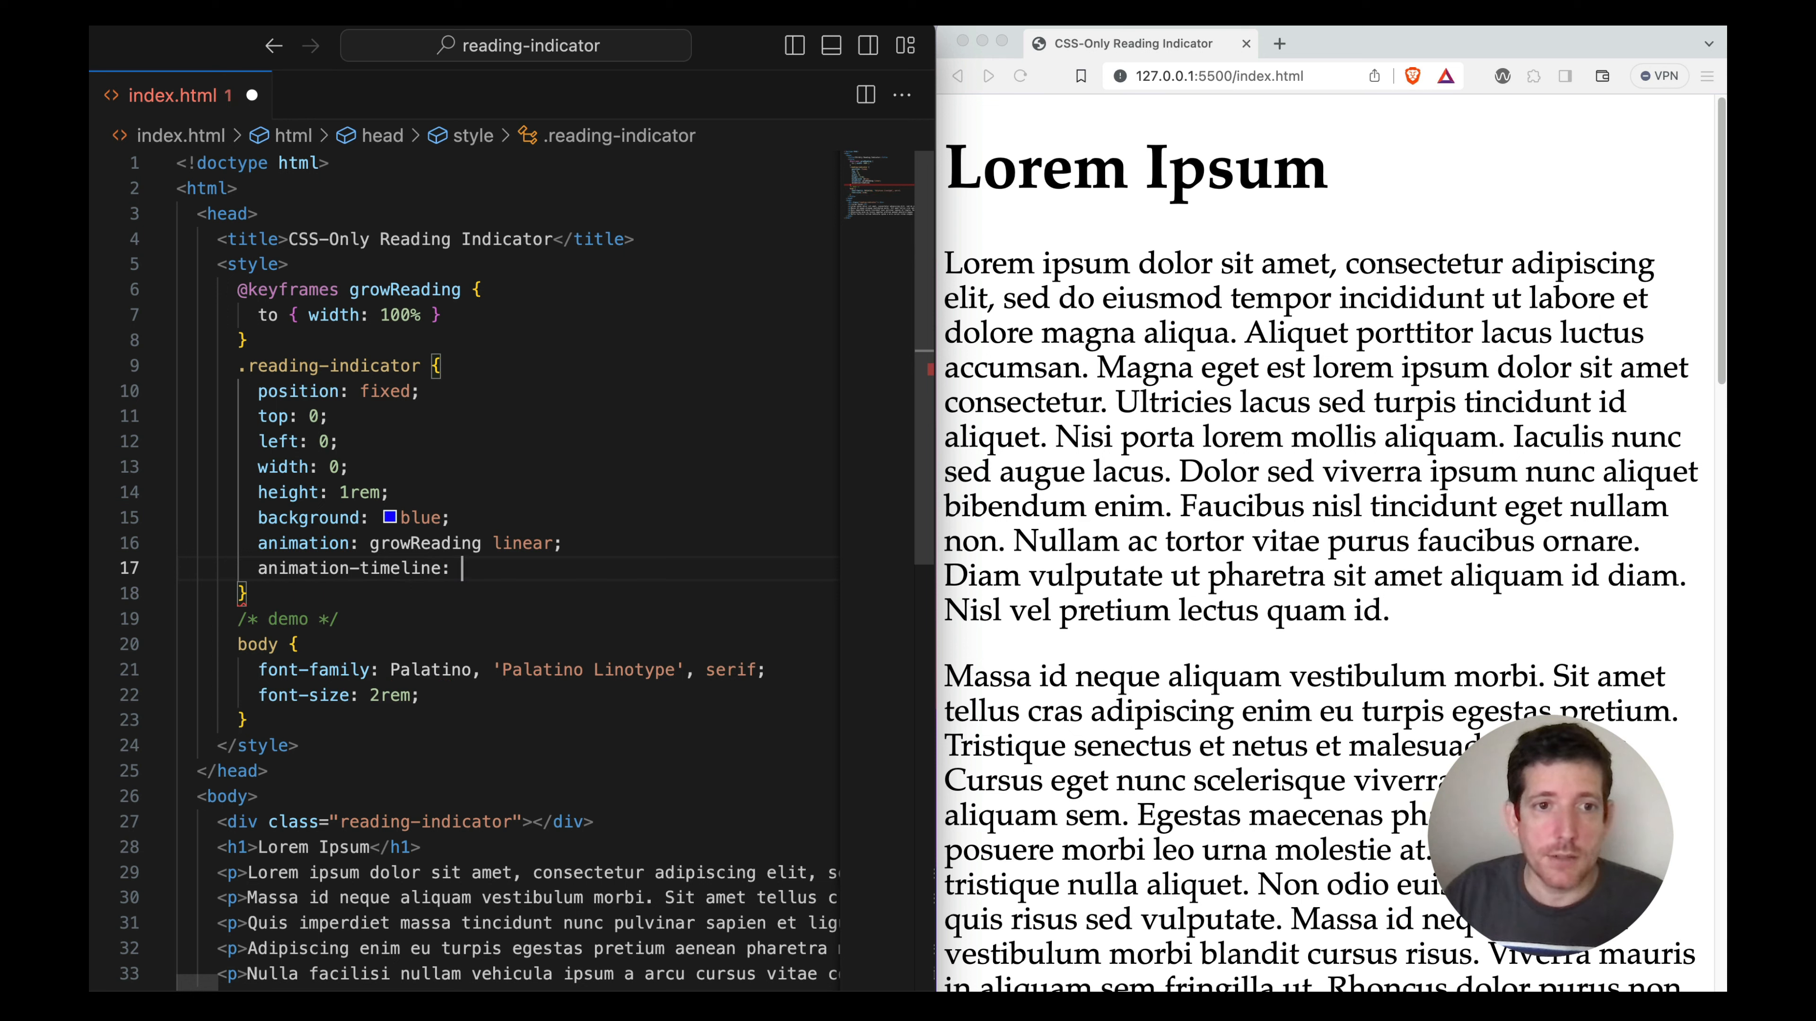
pyautogui.write('scroll(root);')
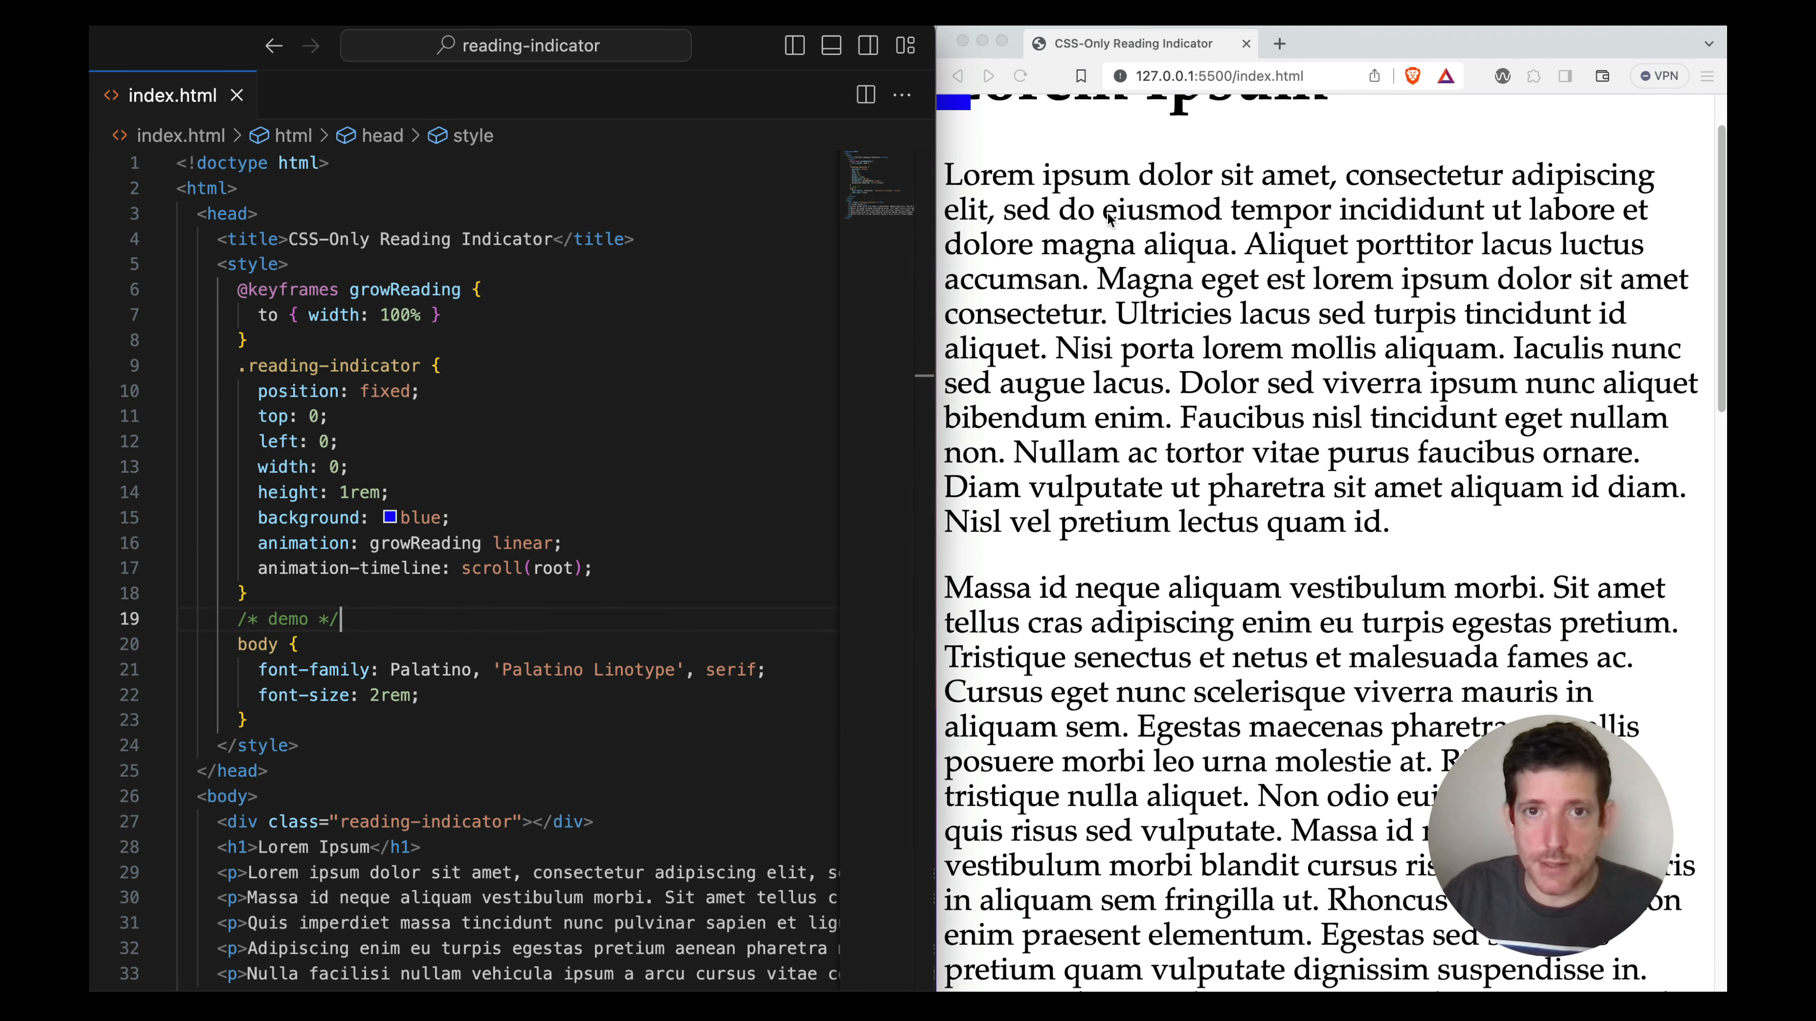
# Step: Scroll the browser preview to watch the blue bar grow with the page
pyautogui.scroll(-3)
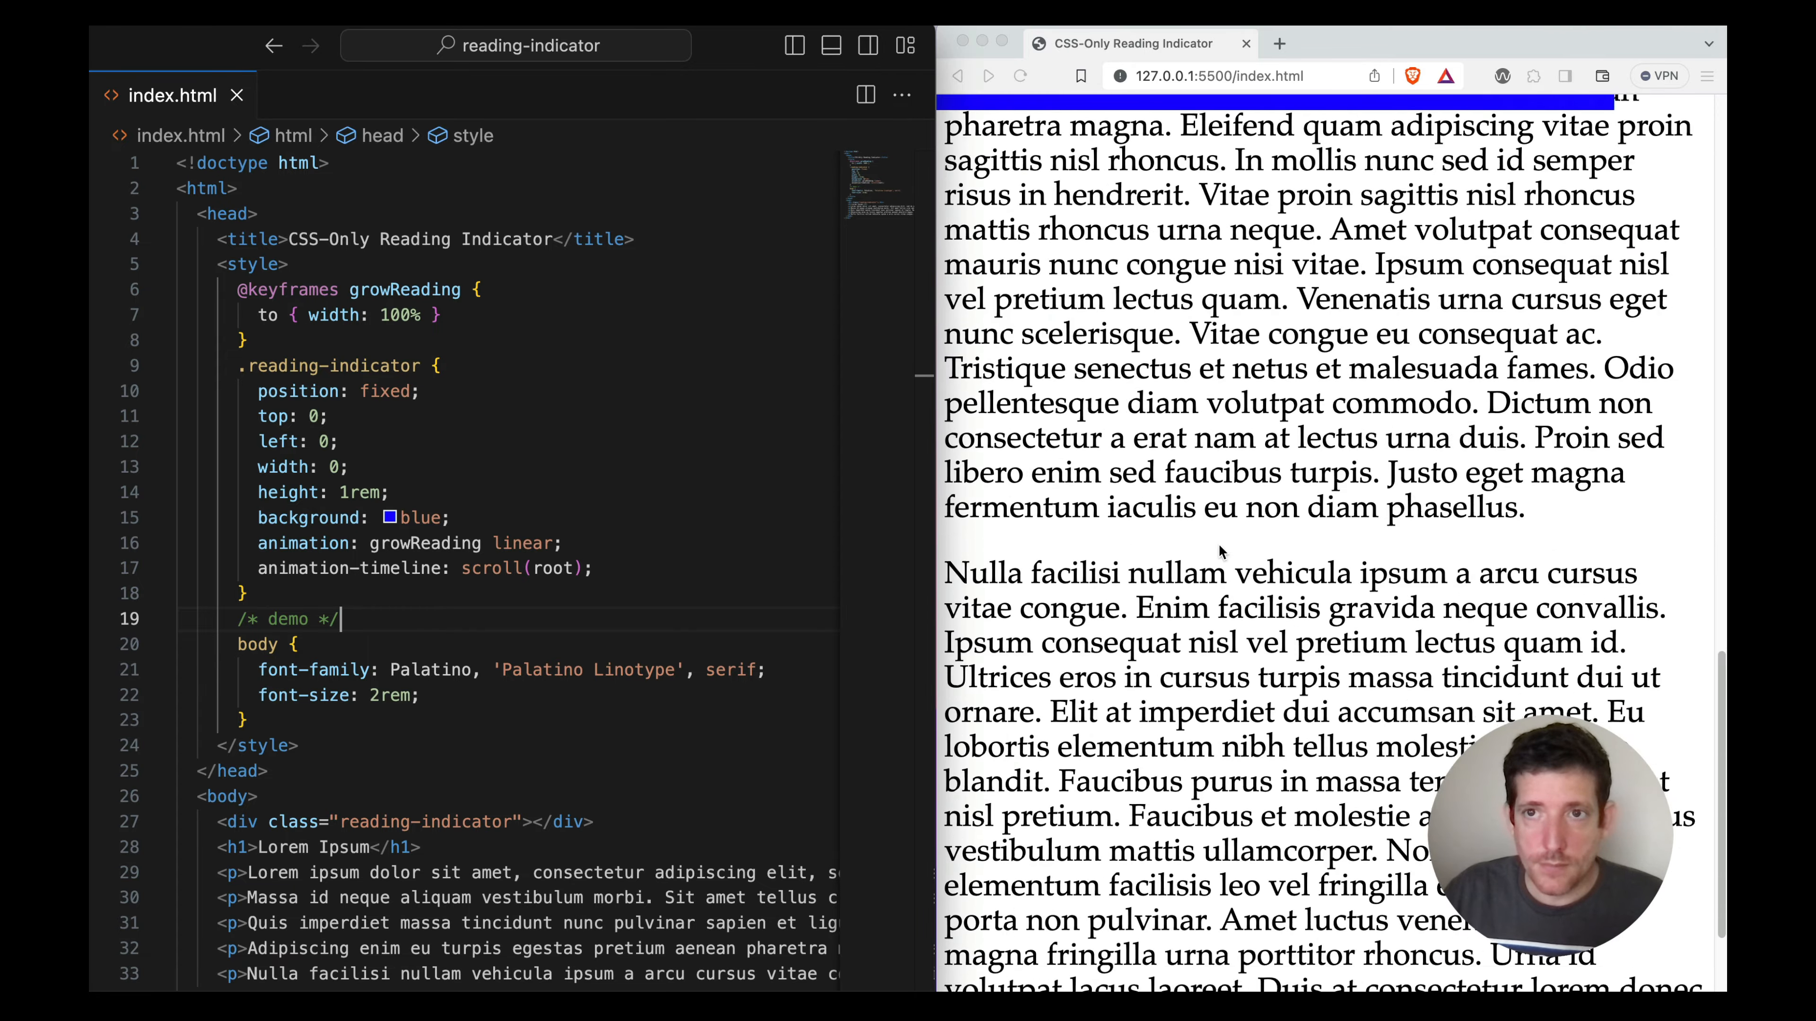
pyautogui.scroll(-3)
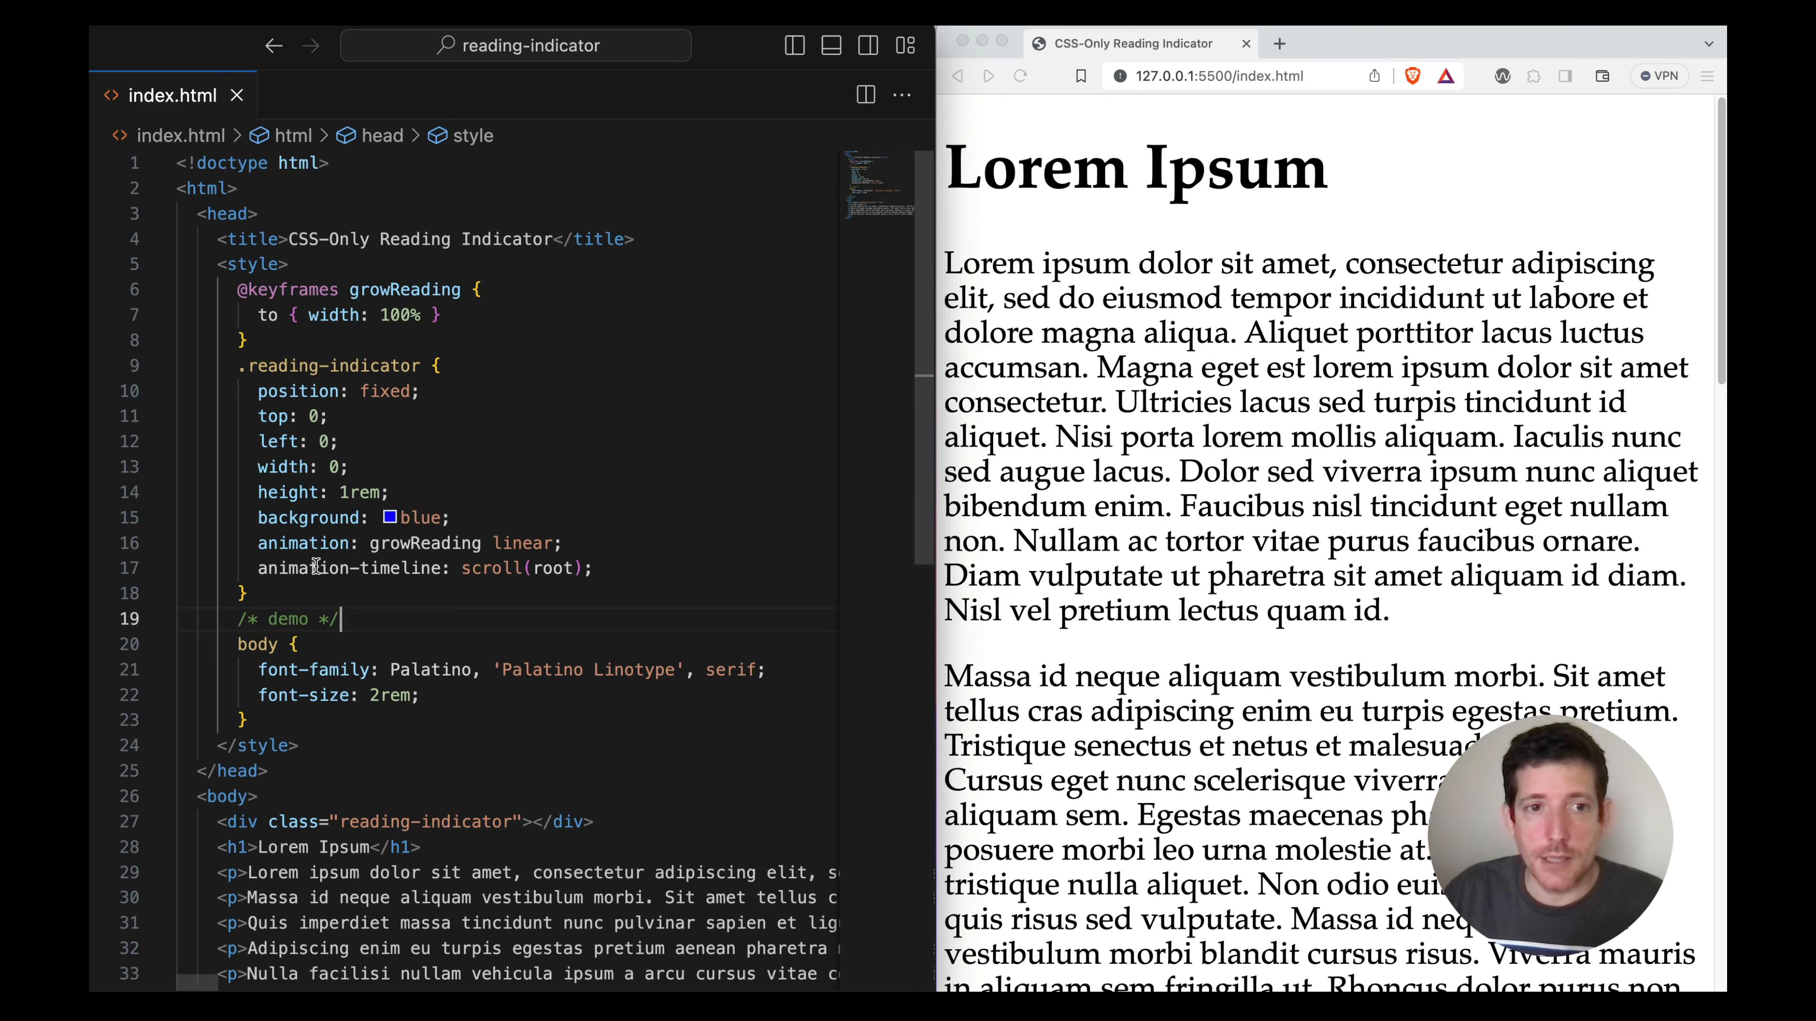
pyautogui.scroll(-3)
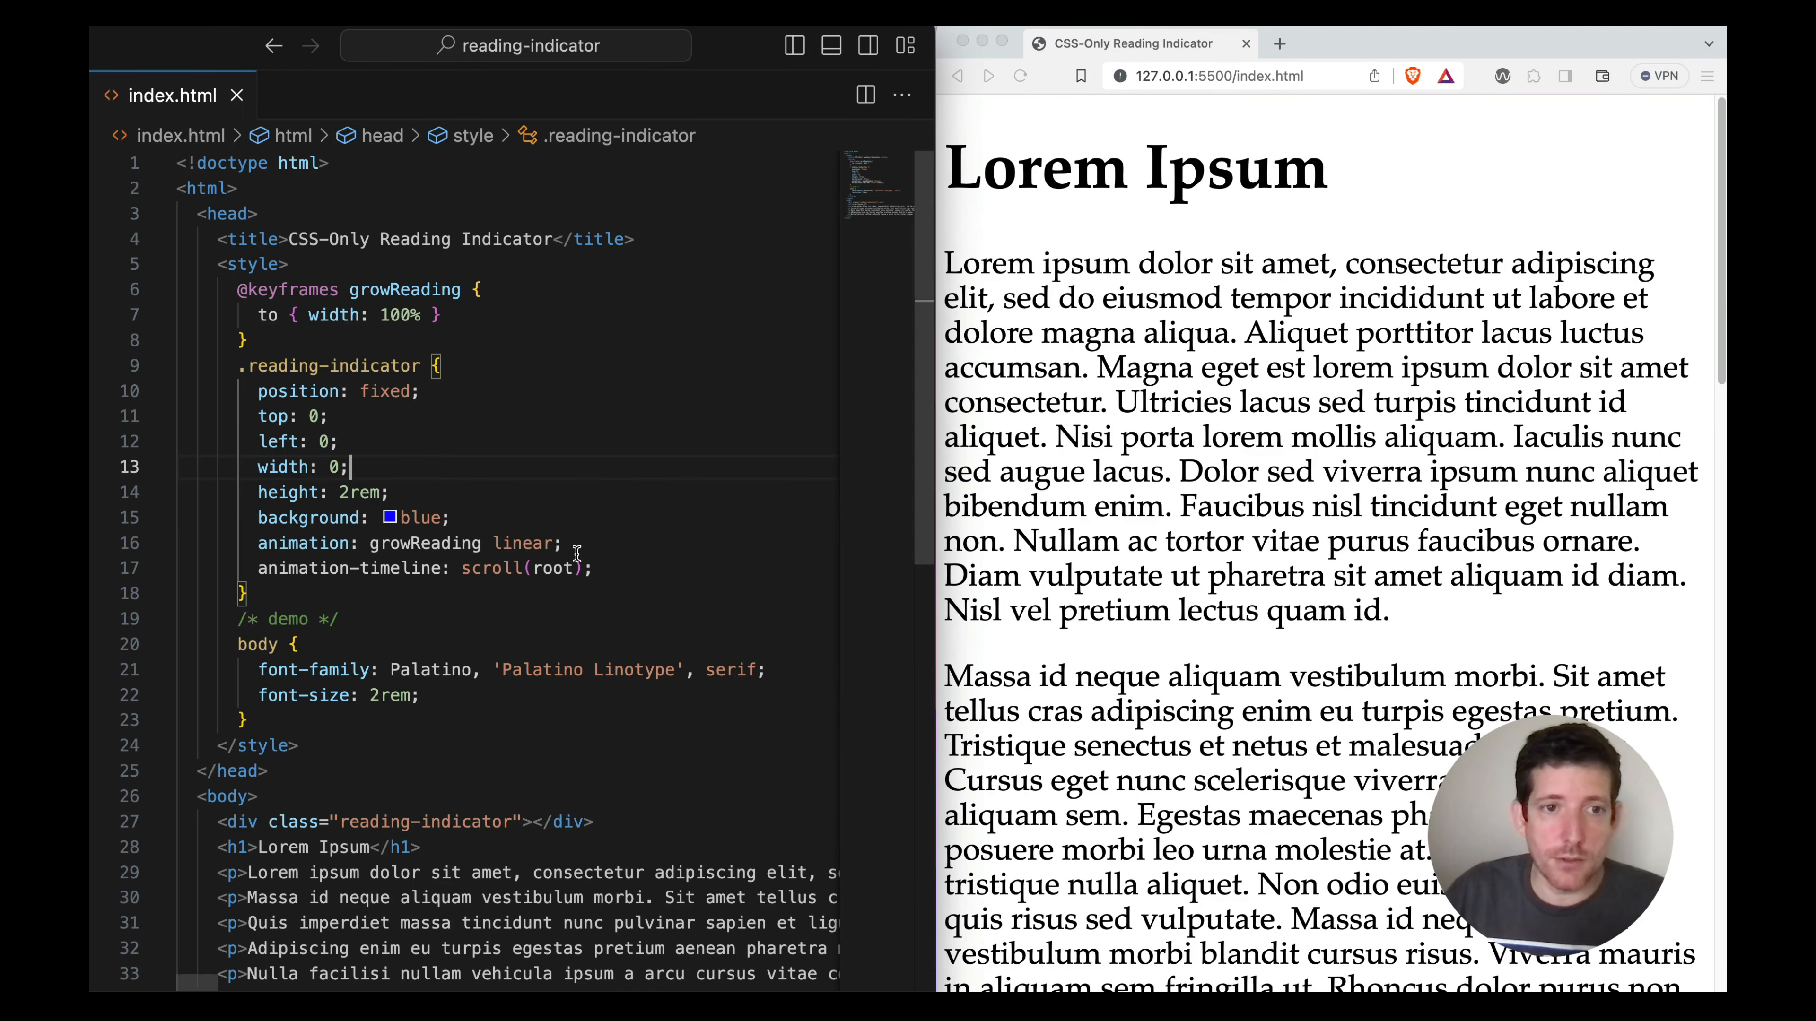
# Step: Change the background to linear-gradient(45deg, #c00, #00c) for a red-to-blue bar
pyautogui.write('lienar')
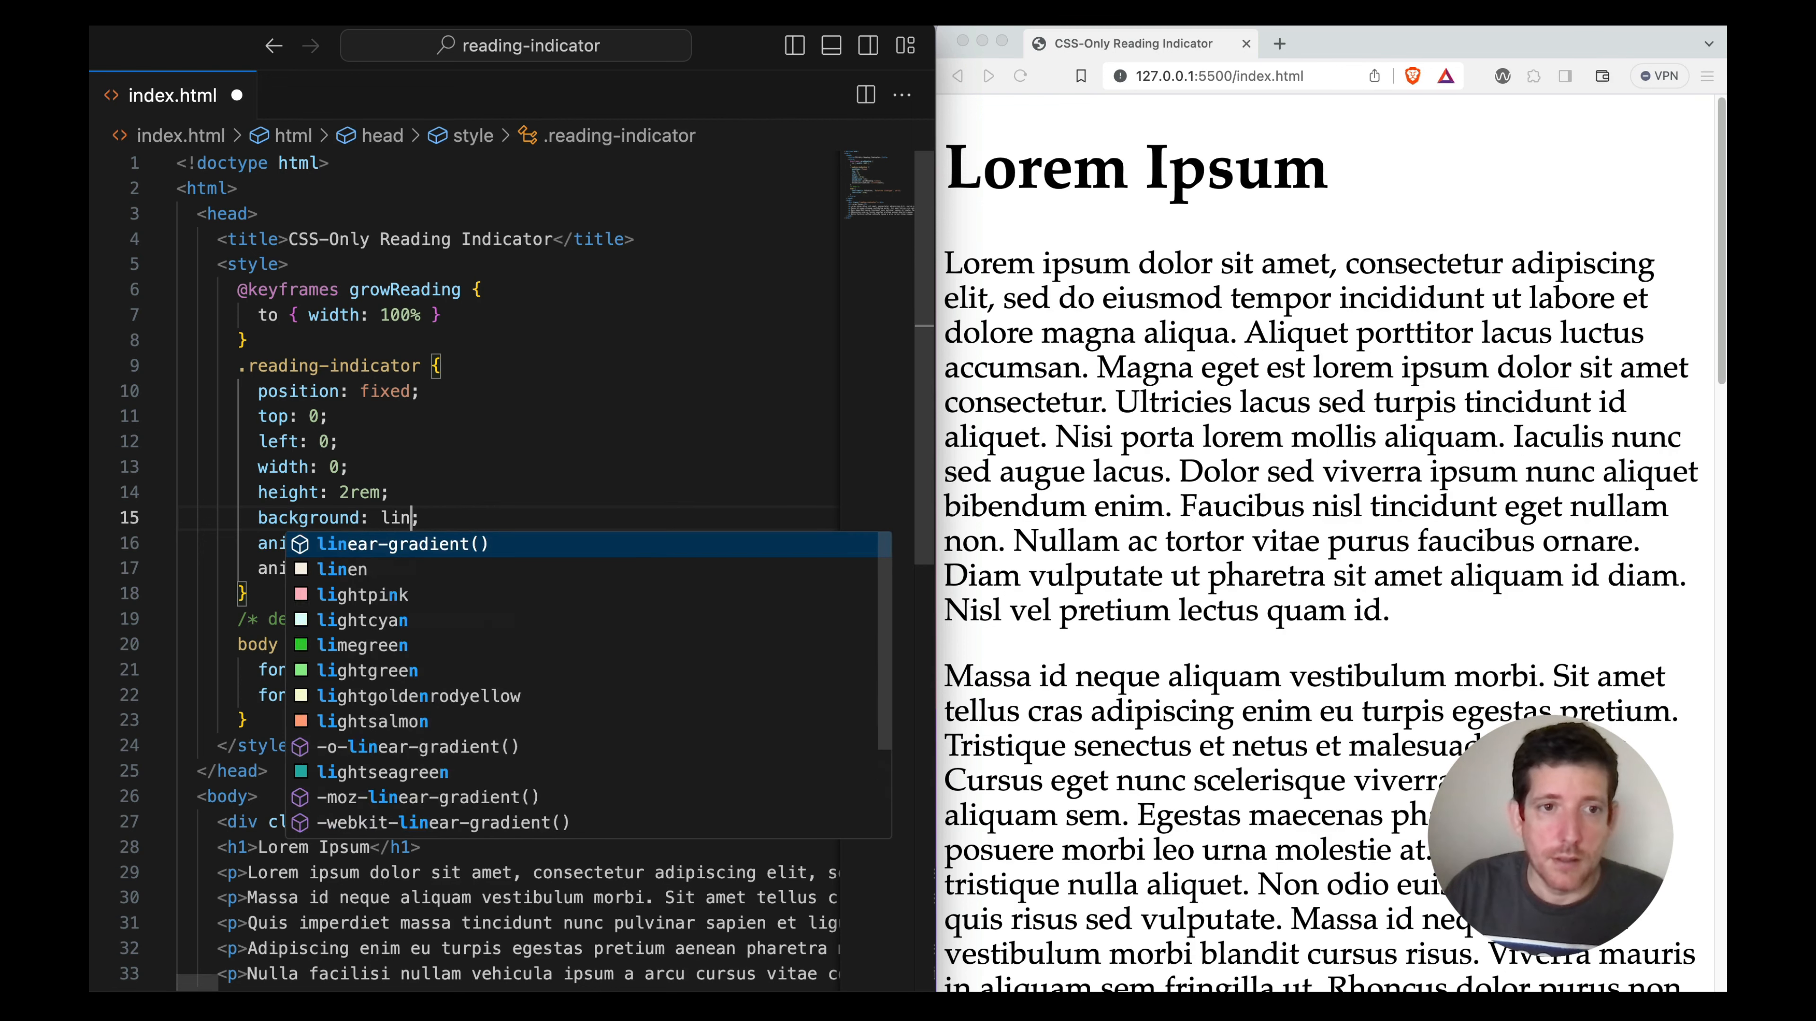
pyautogui.write('ear-gradient')
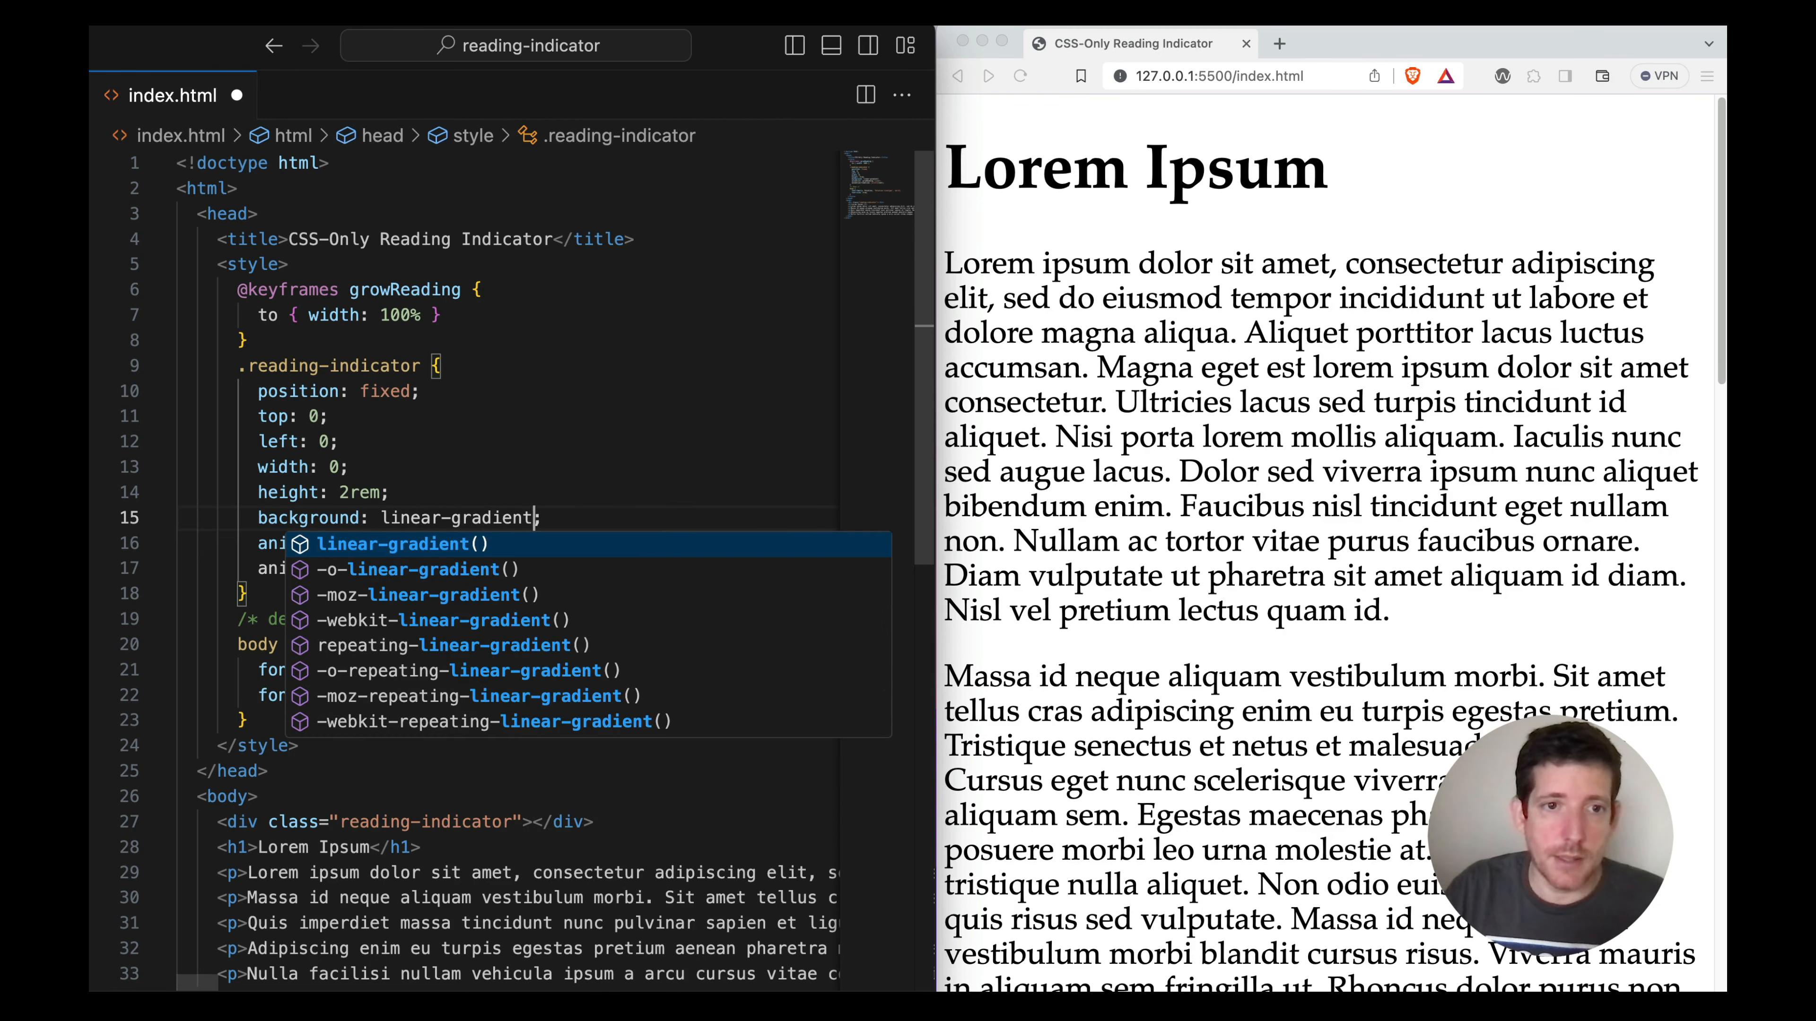
pyautogui.write('(45deg, #c00, #')
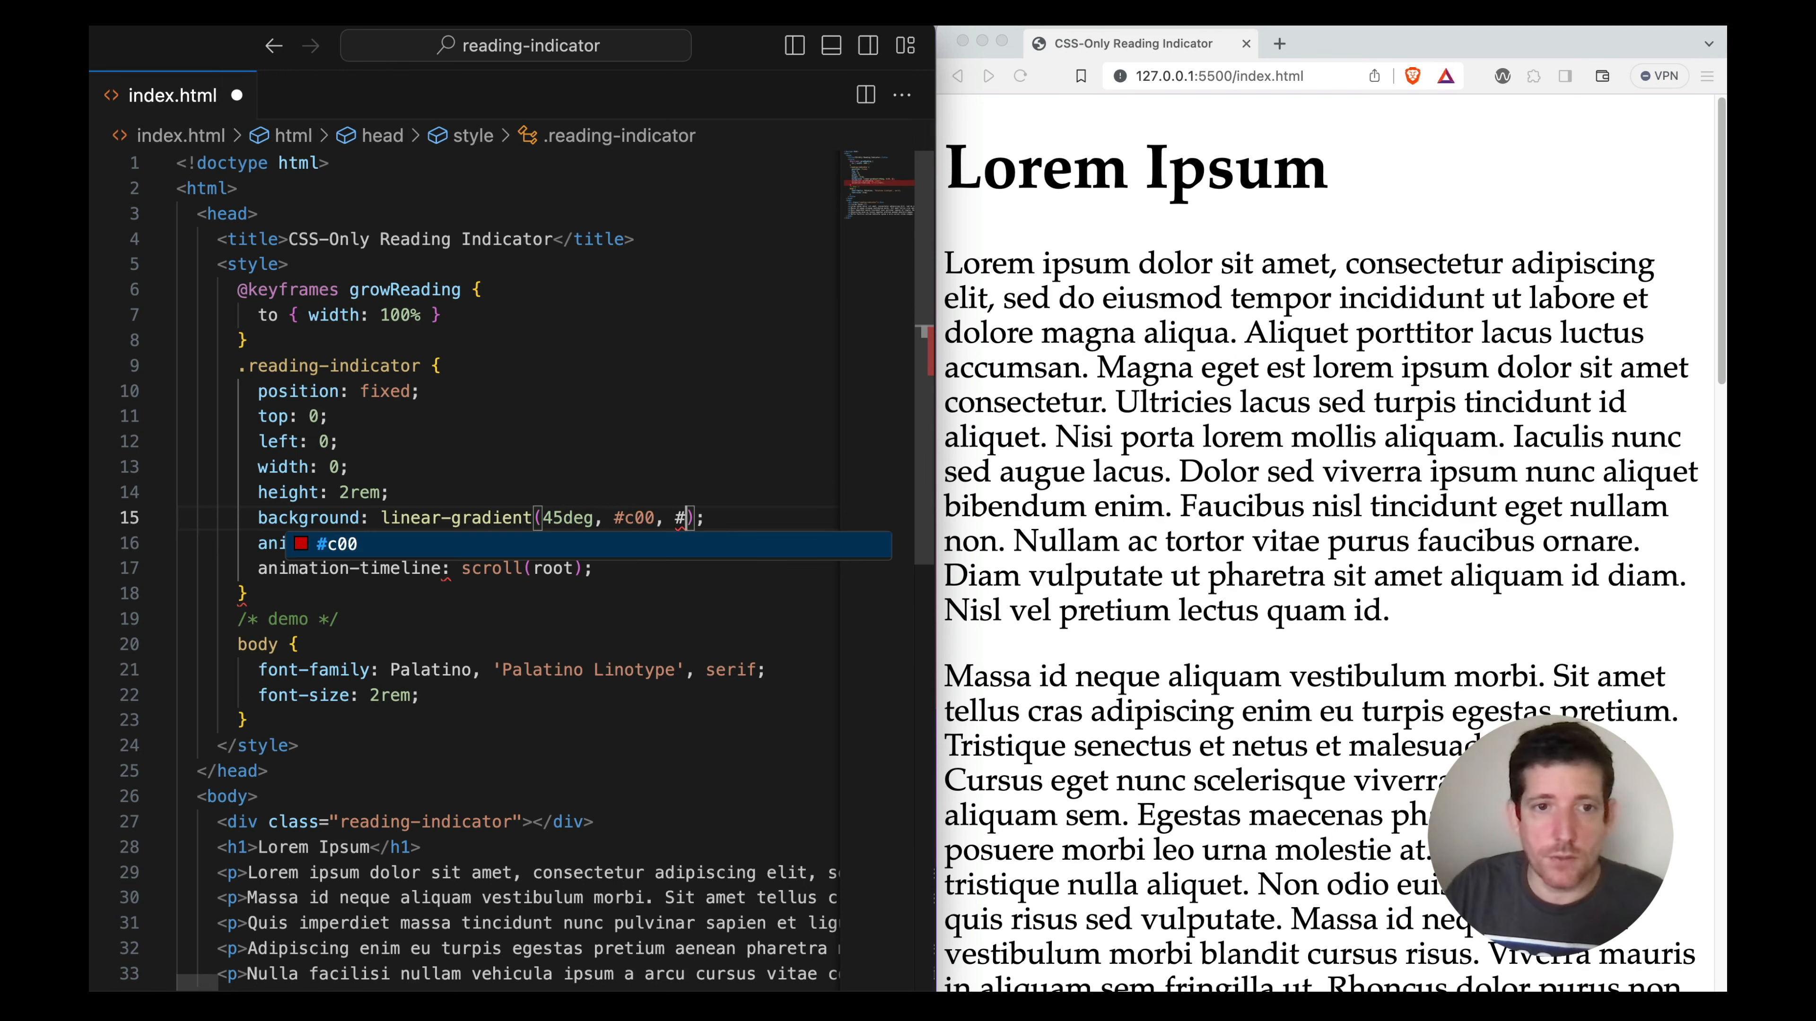
pyautogui.write('00c')
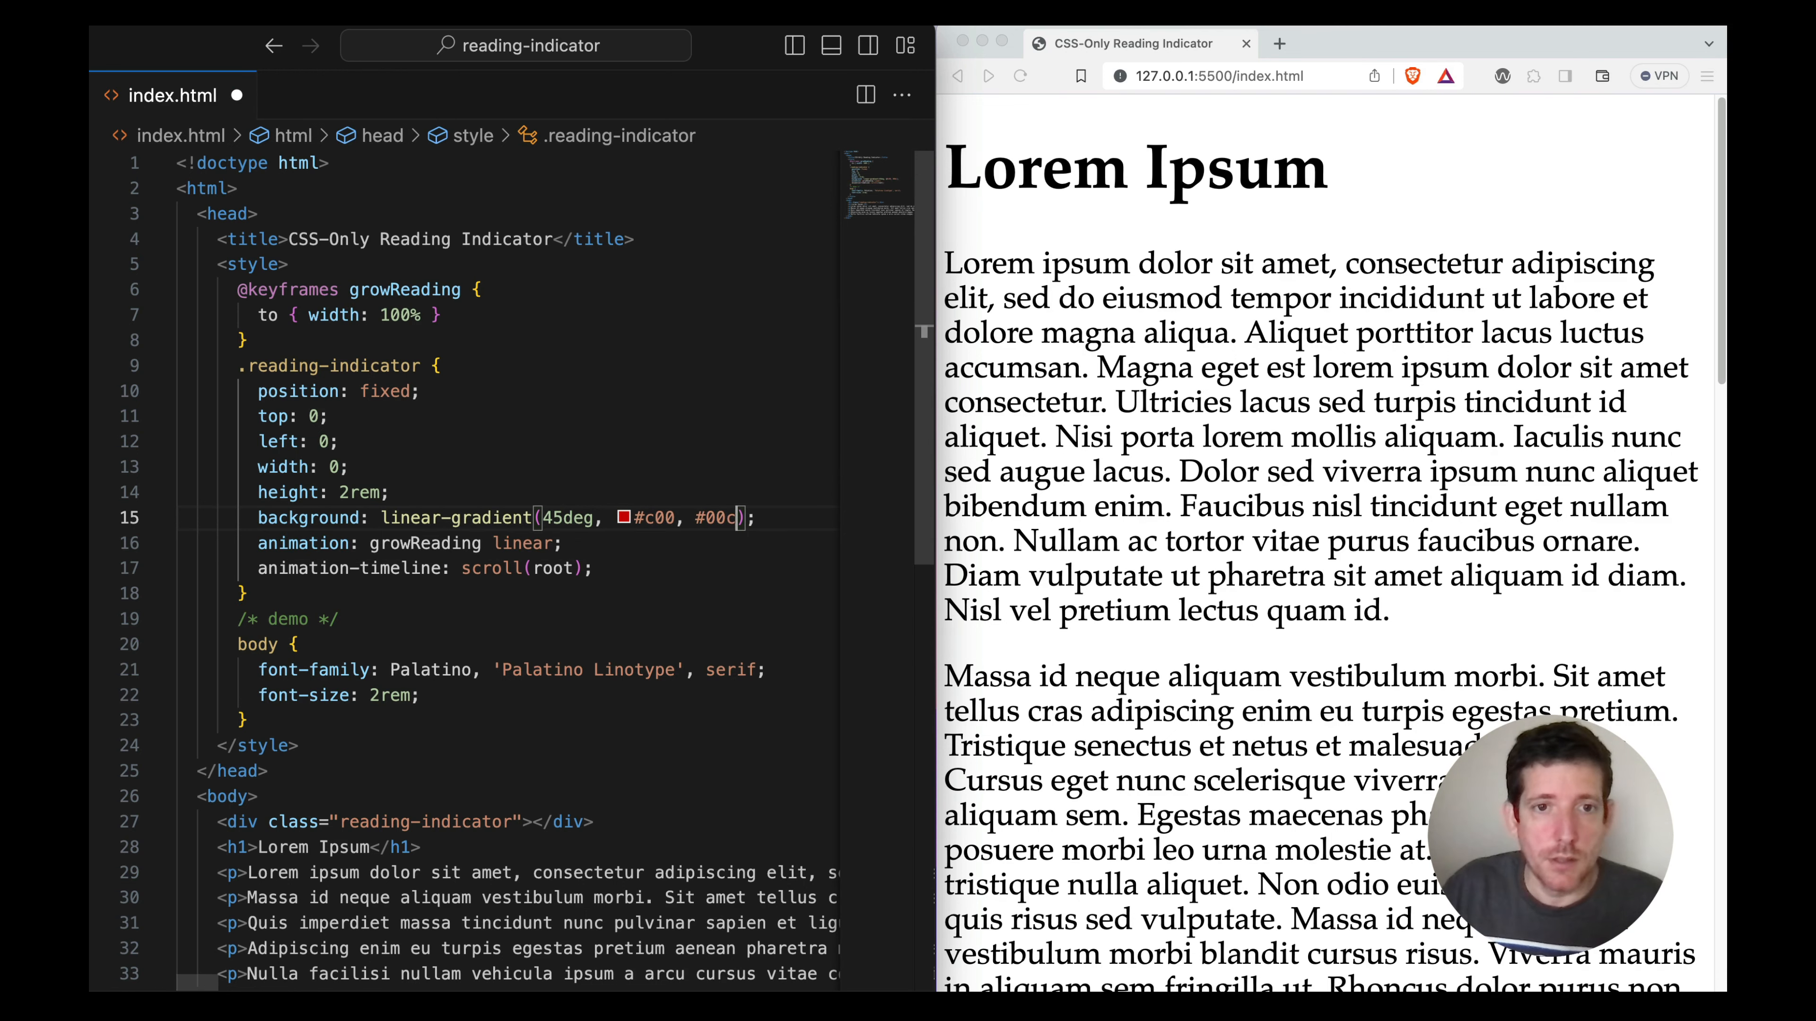
# Step: Scroll the preview up and down to check the gradient bar across the top
pyautogui.scroll(-3)
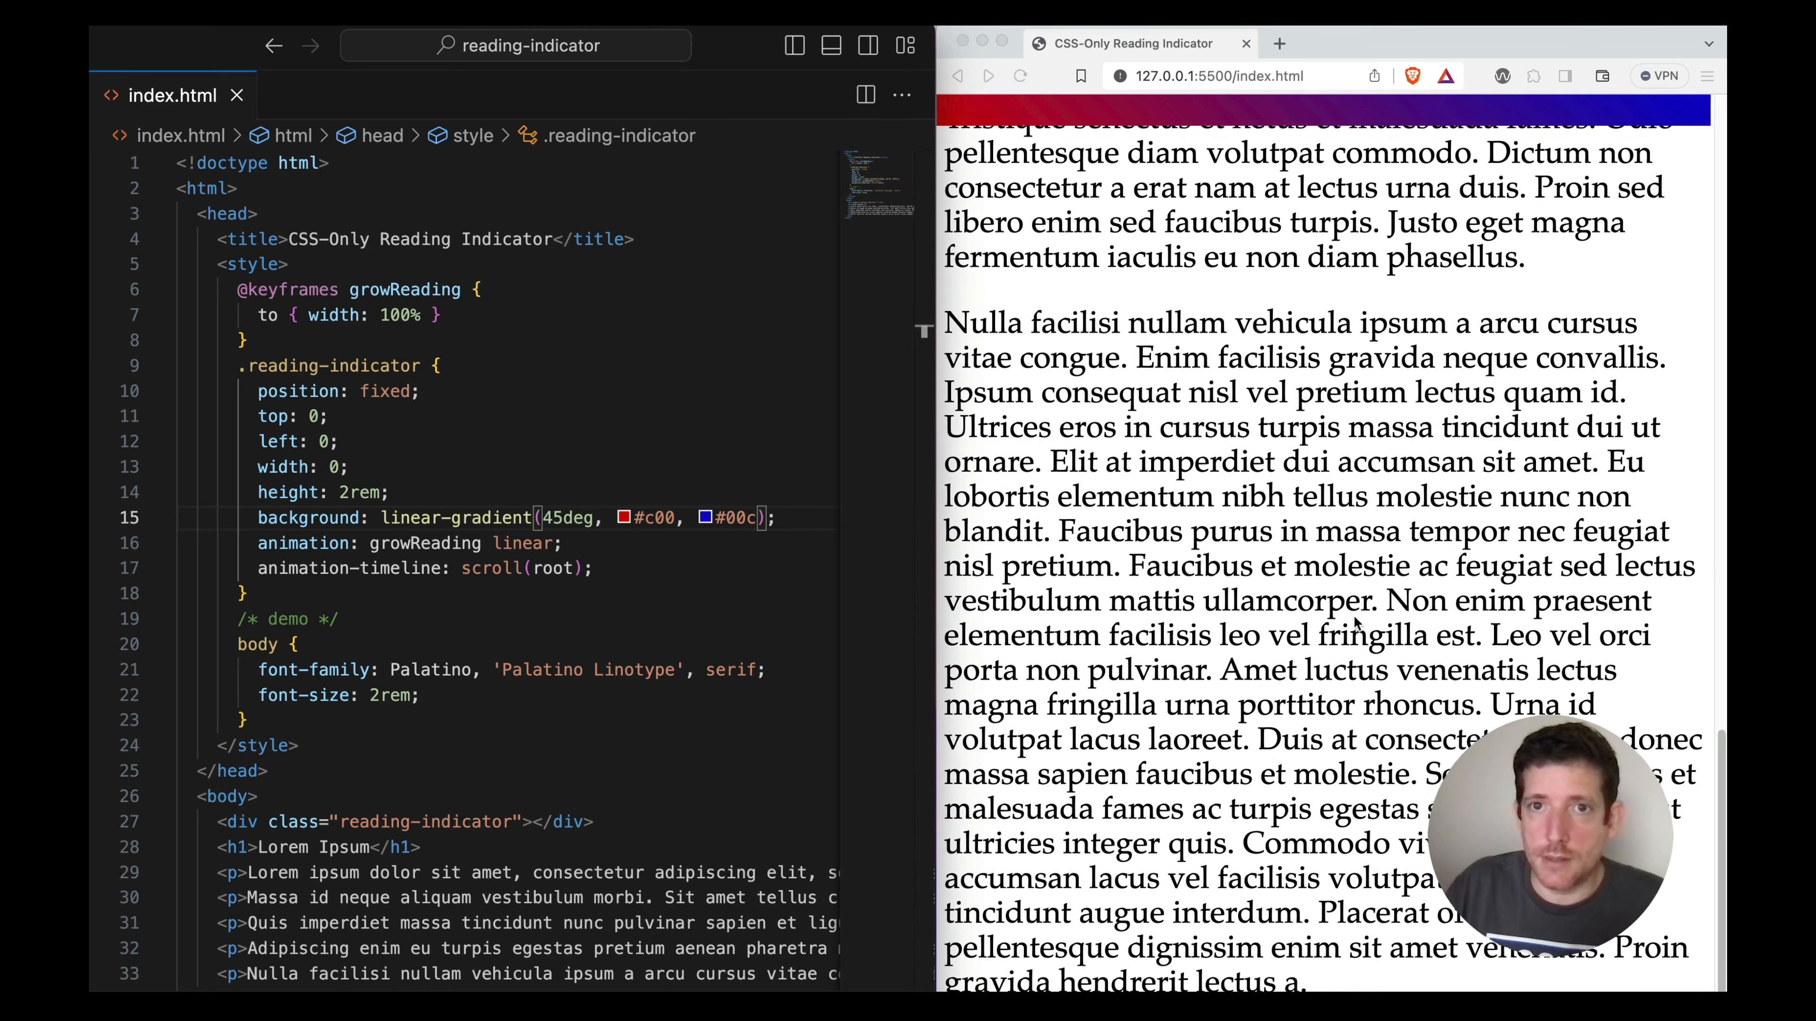
pyautogui.scroll(-3)
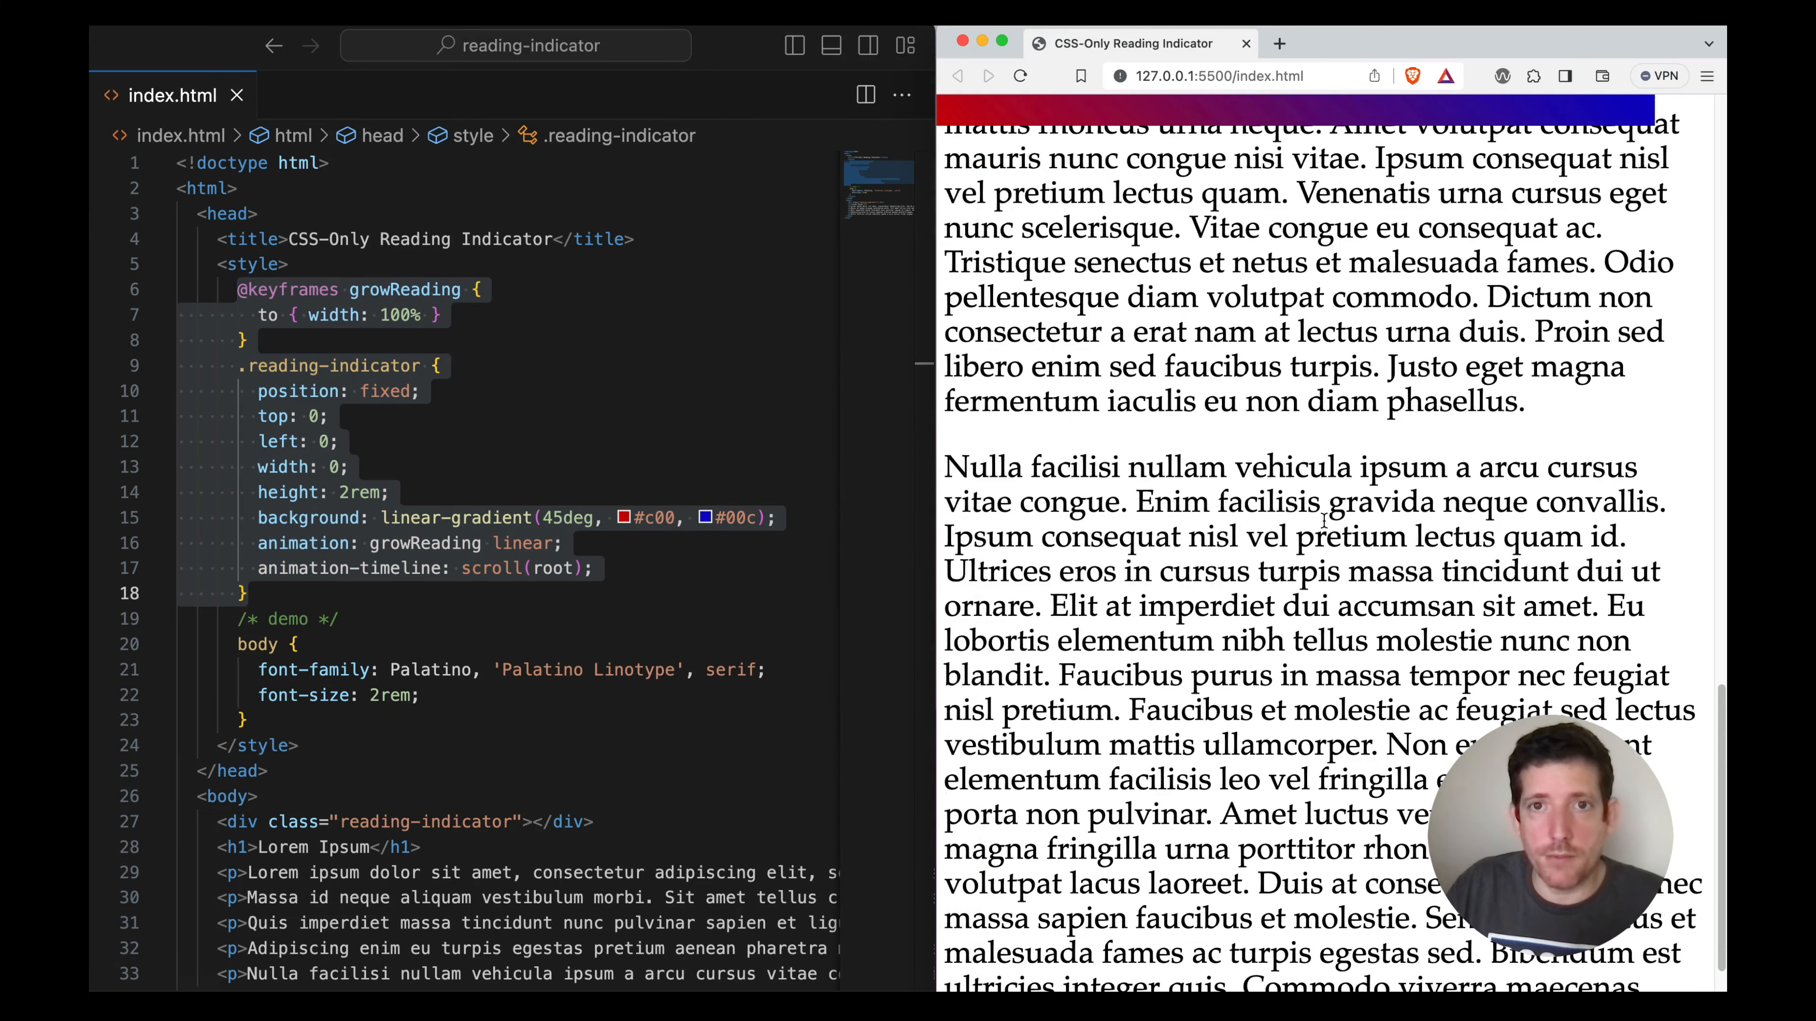
pyautogui.scroll(3)
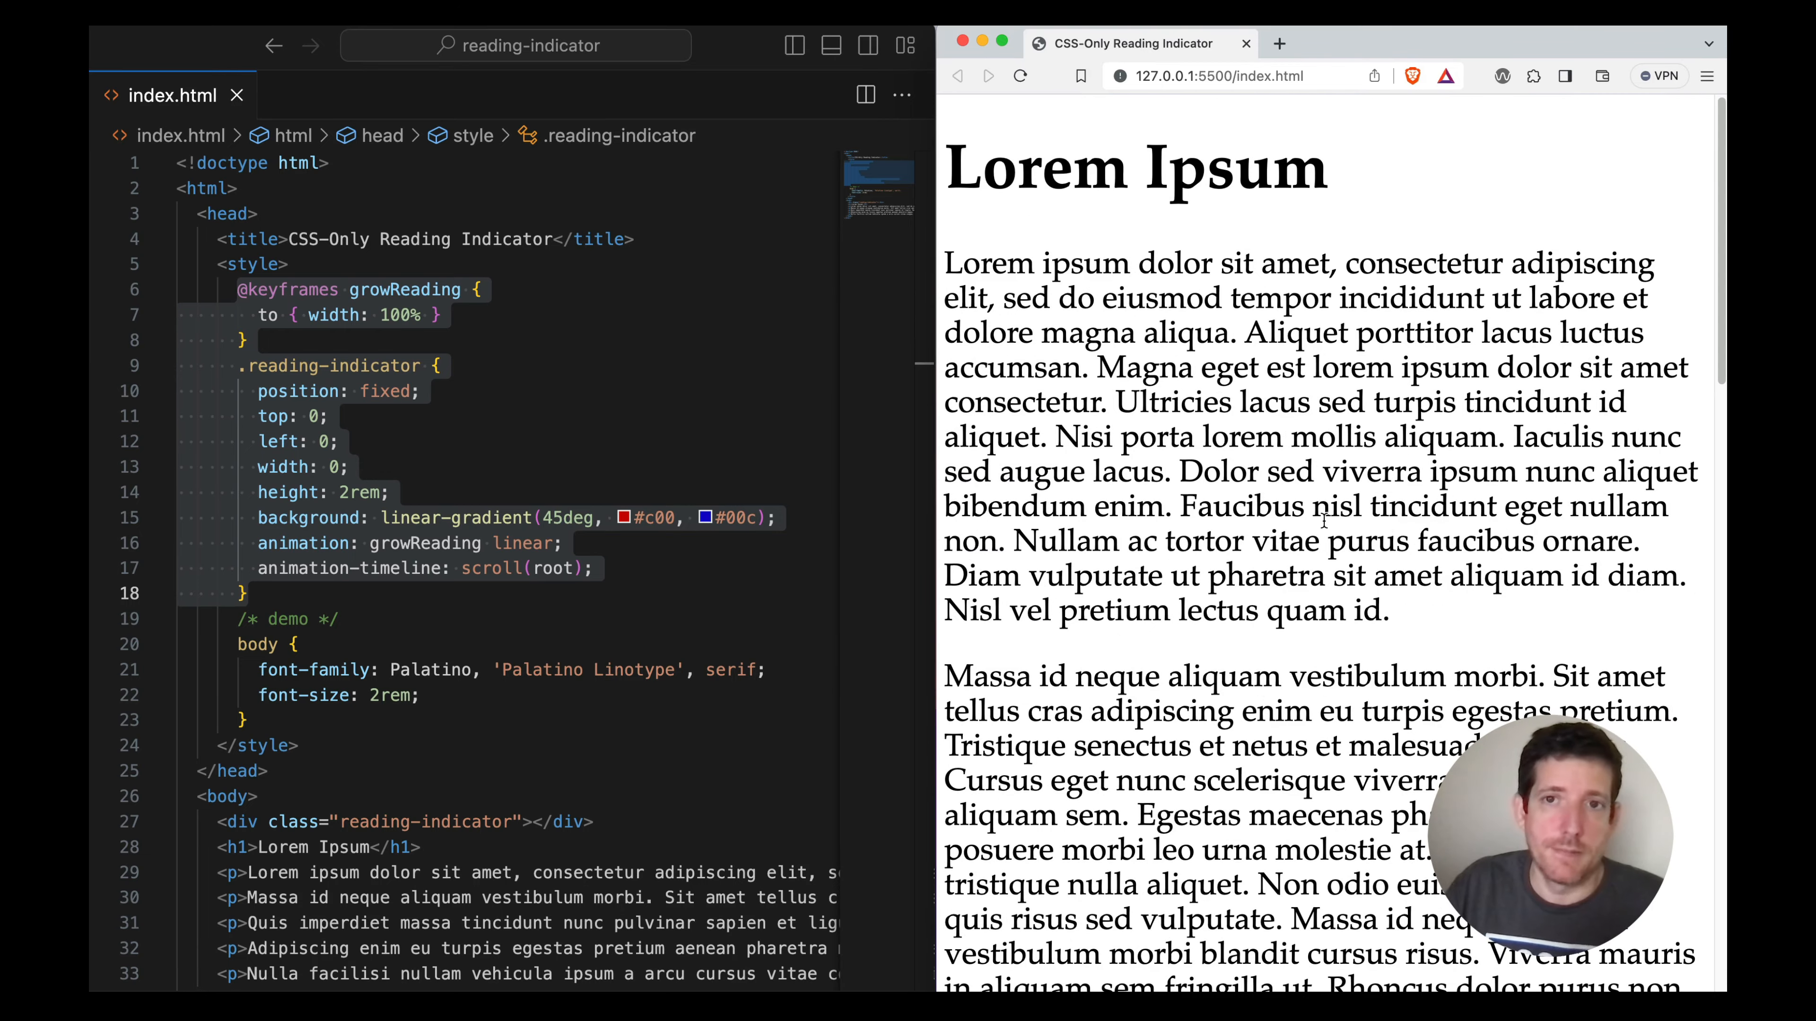